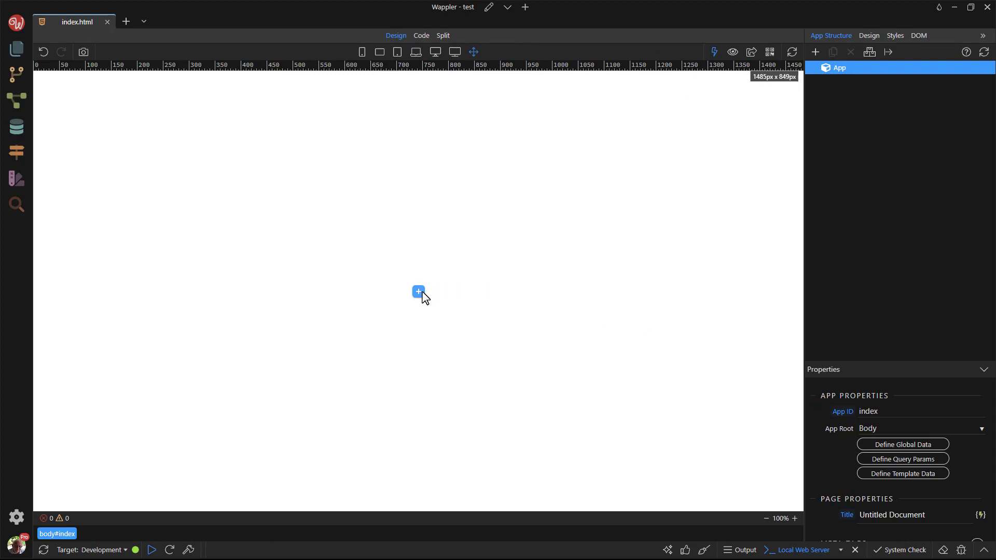
Step: Add a Container with a Row and Column to the empty index.html page
left_click(418, 293)
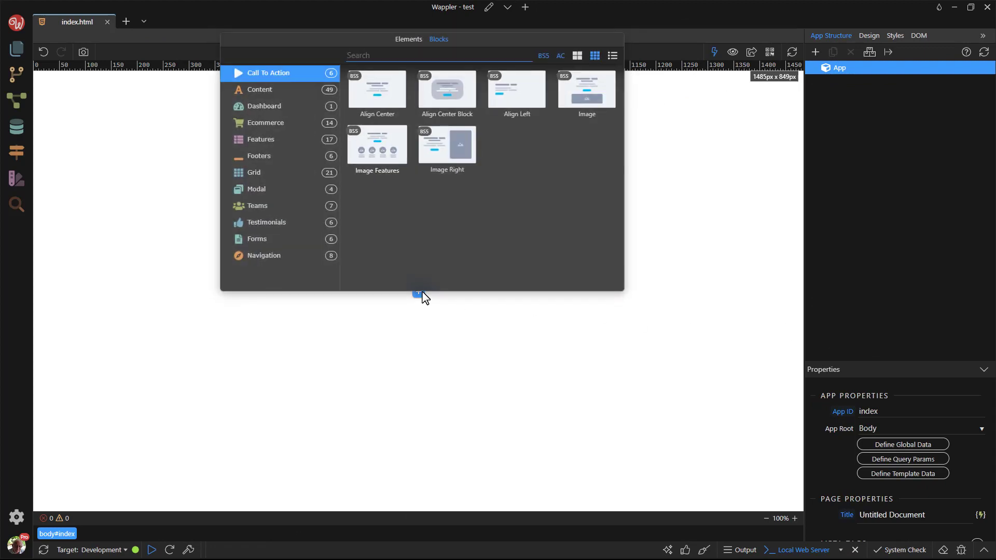
left_click(409, 39)
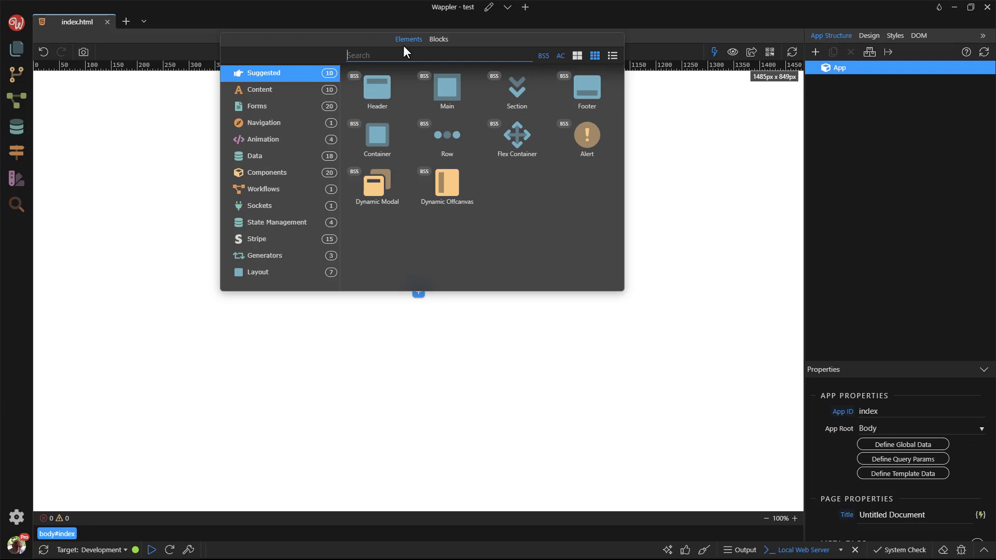
left_click(375, 135)
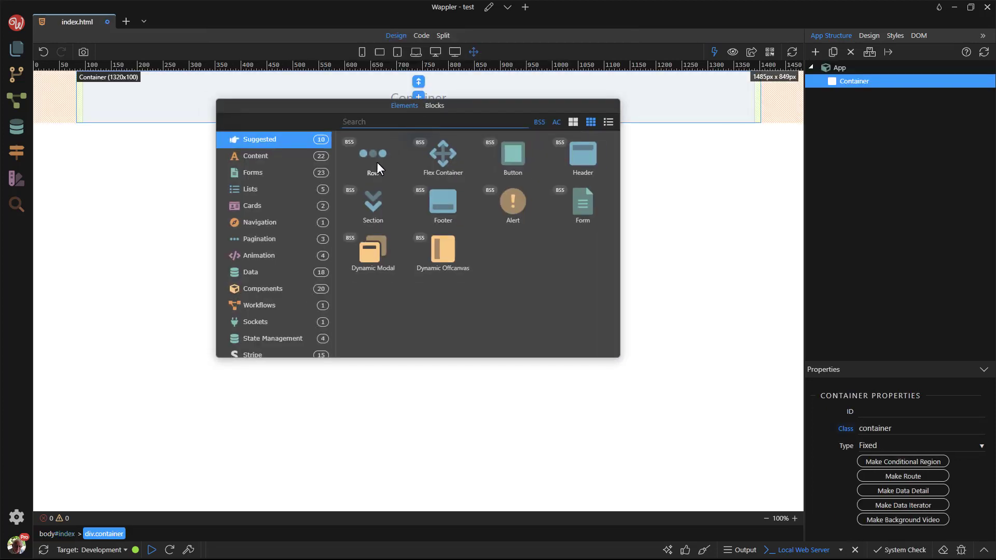
left_click(372, 158)
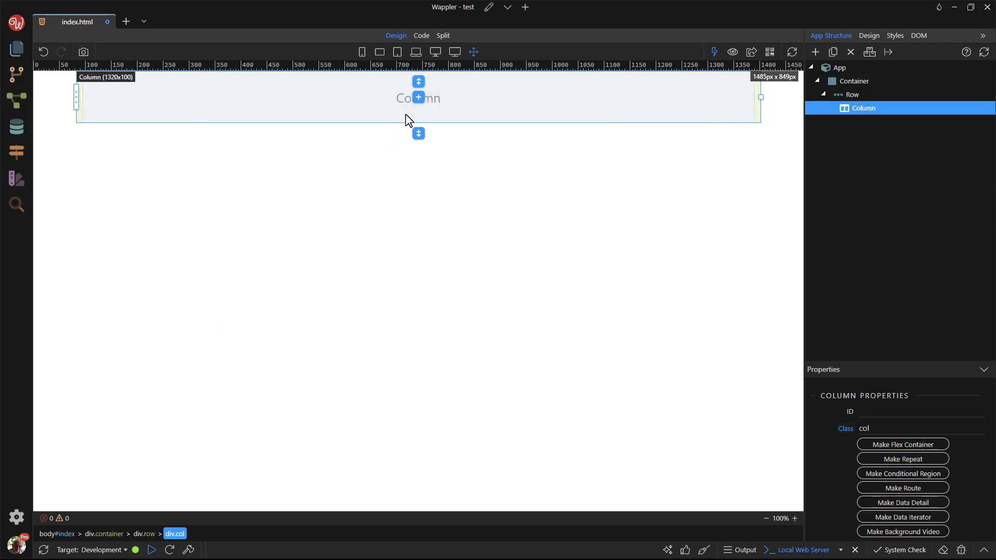
Step: Insert a Tabs with Content block (Home, Profile, Messages) inside the column
left_click(418, 96)
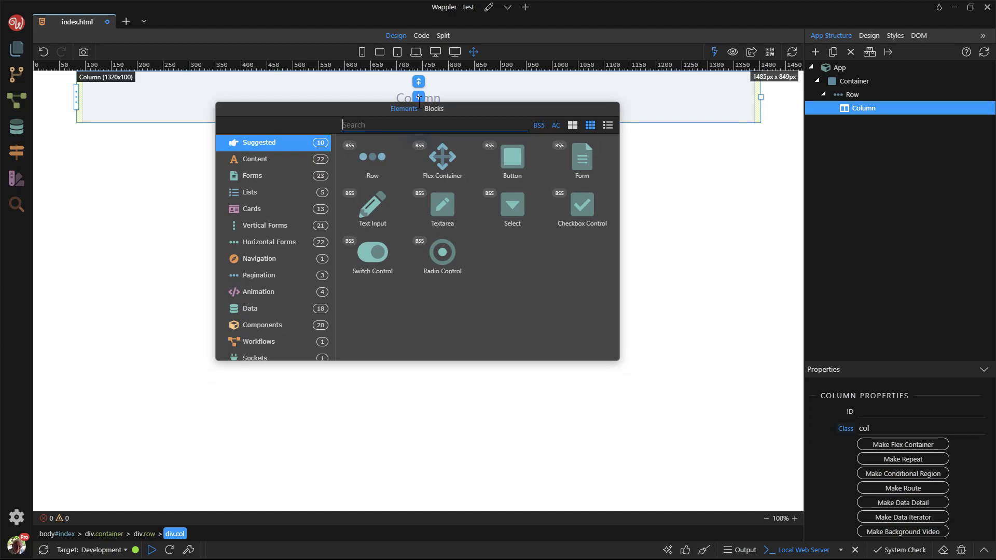
type("tabs")
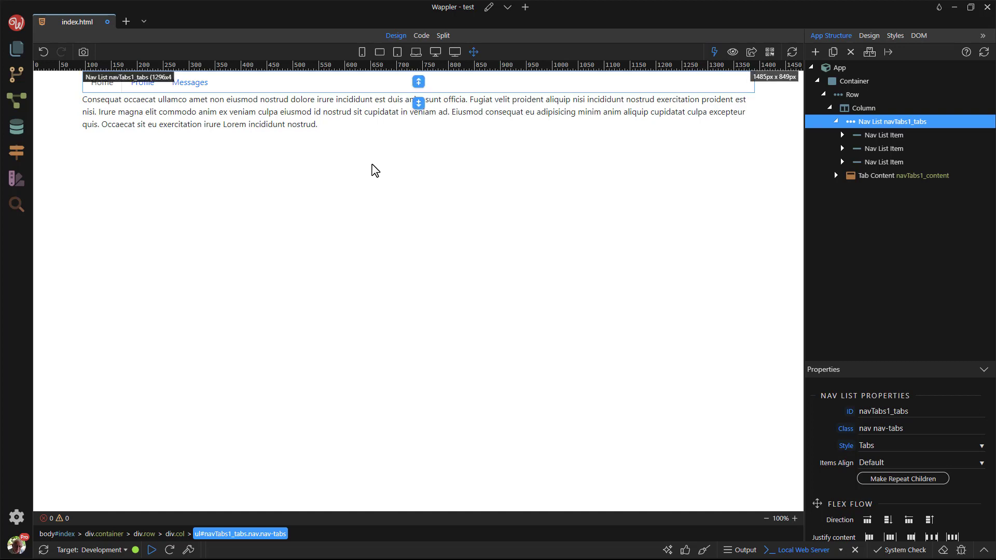
mouse_move(882, 148)
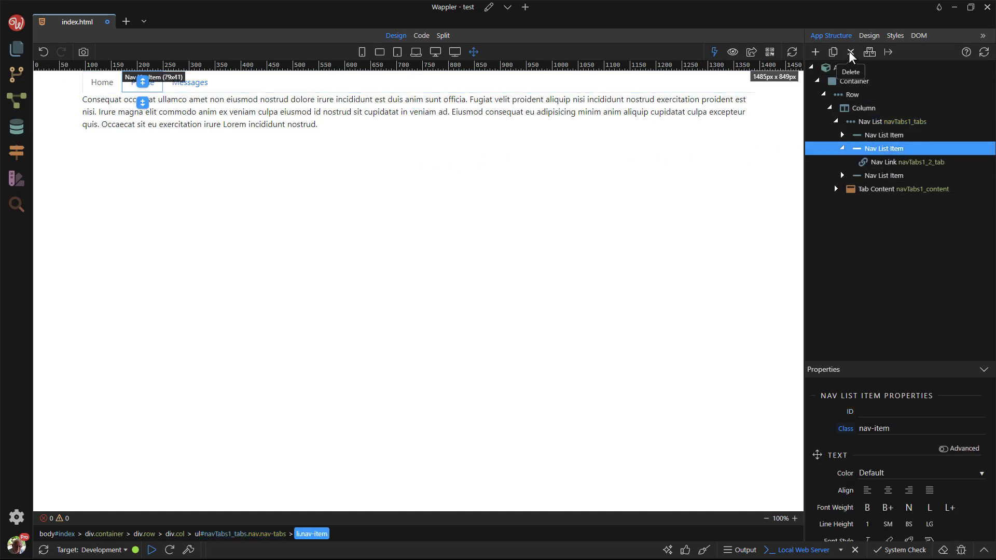
Step: Delete the Profile and Messages tab items and the second tab pane, leaving one of each
left_click(850, 52)
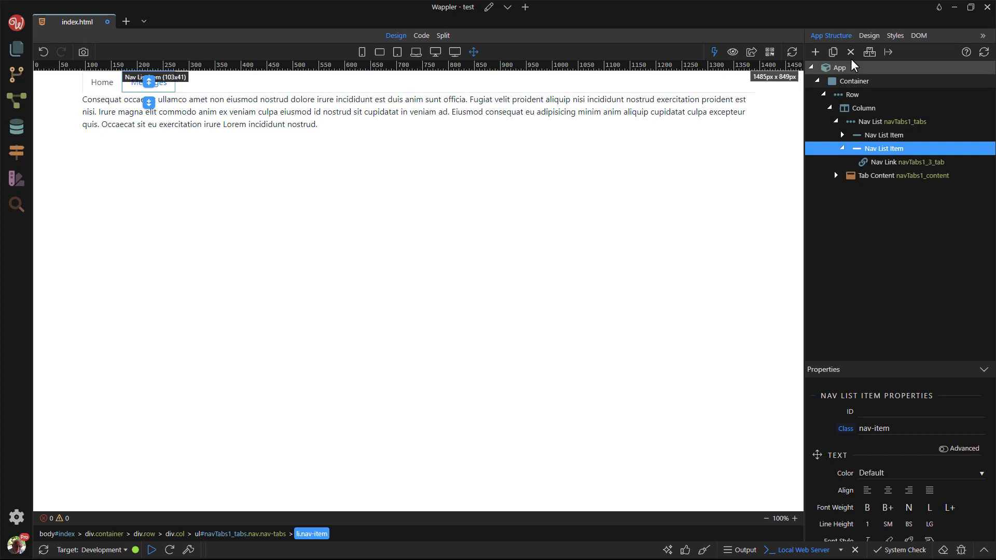
left_click(892, 122)
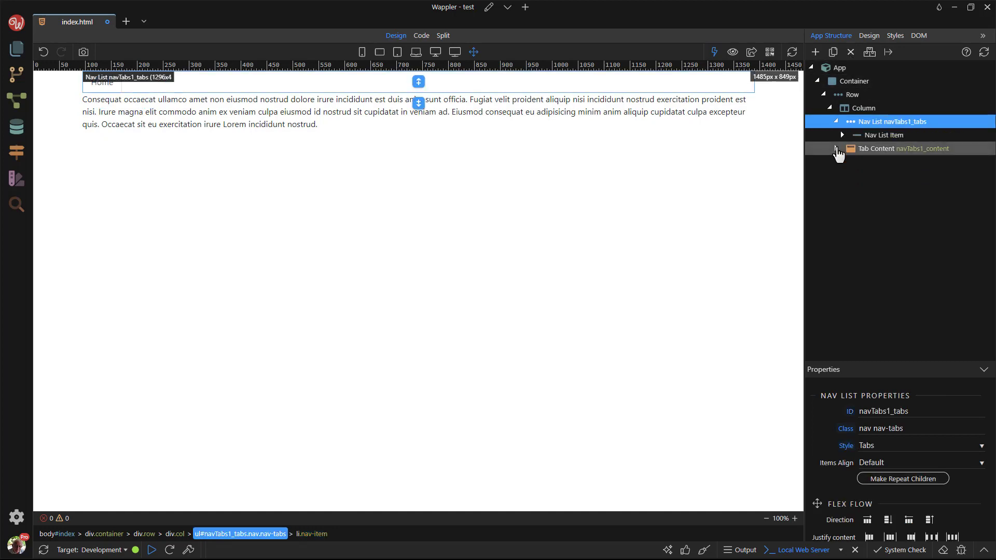
left_click(840, 148)
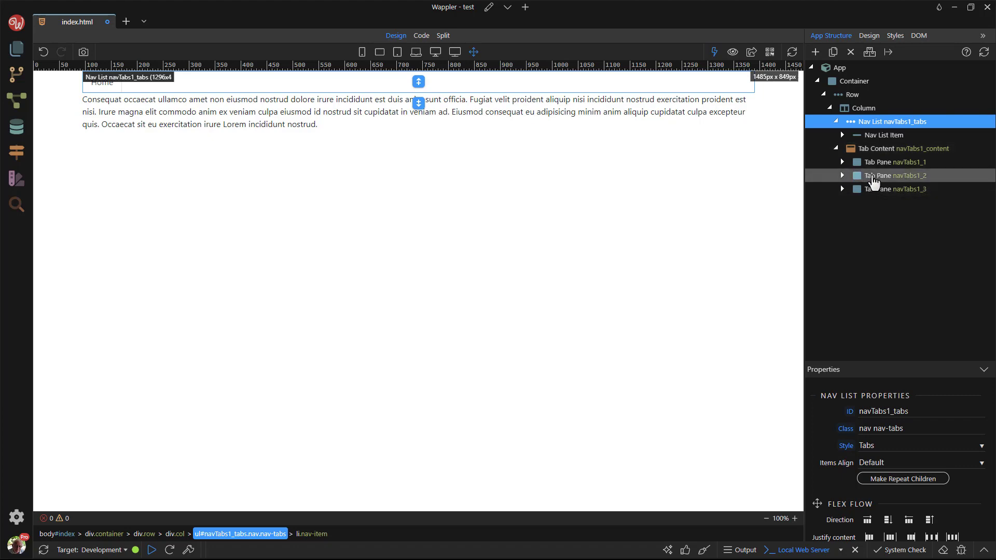
left_click(897, 176)
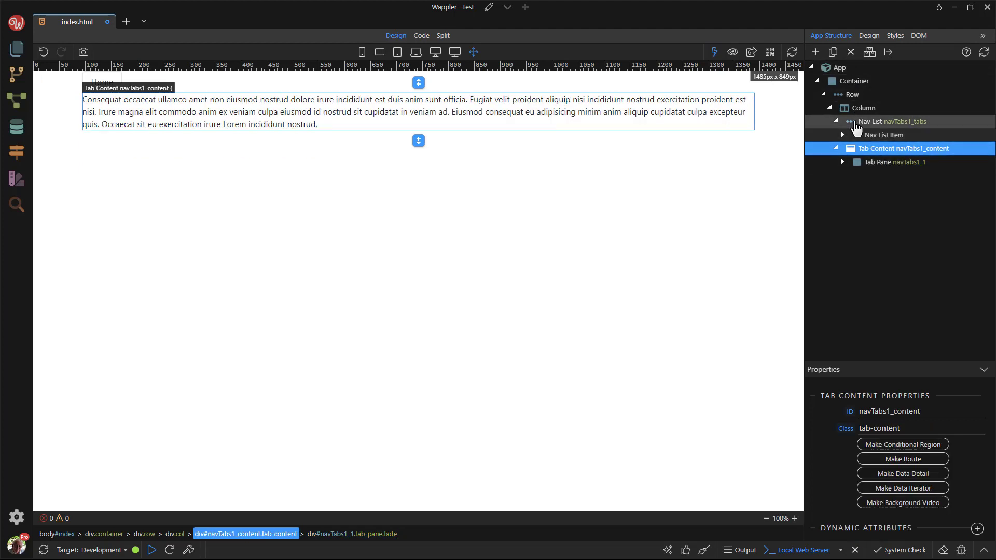
left_click(893, 122)
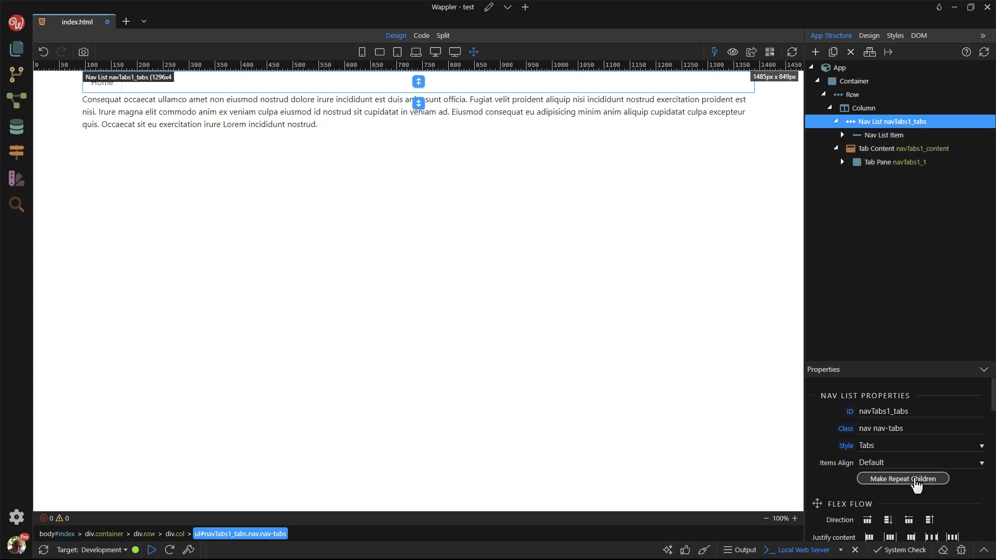
Step: Turn the Nav List into a repeat-children region and select its Nav Link
left_click(901, 478)
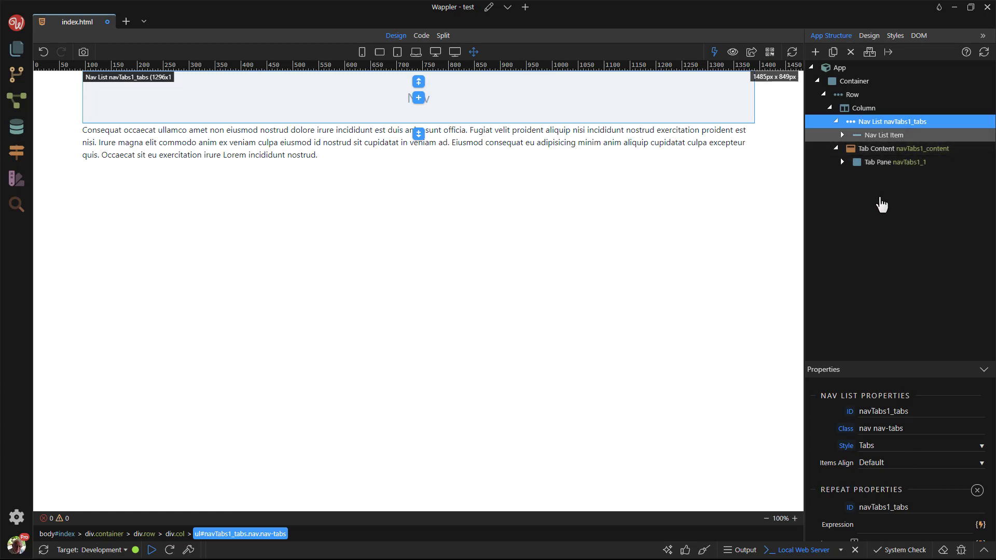
left_click(884, 135)
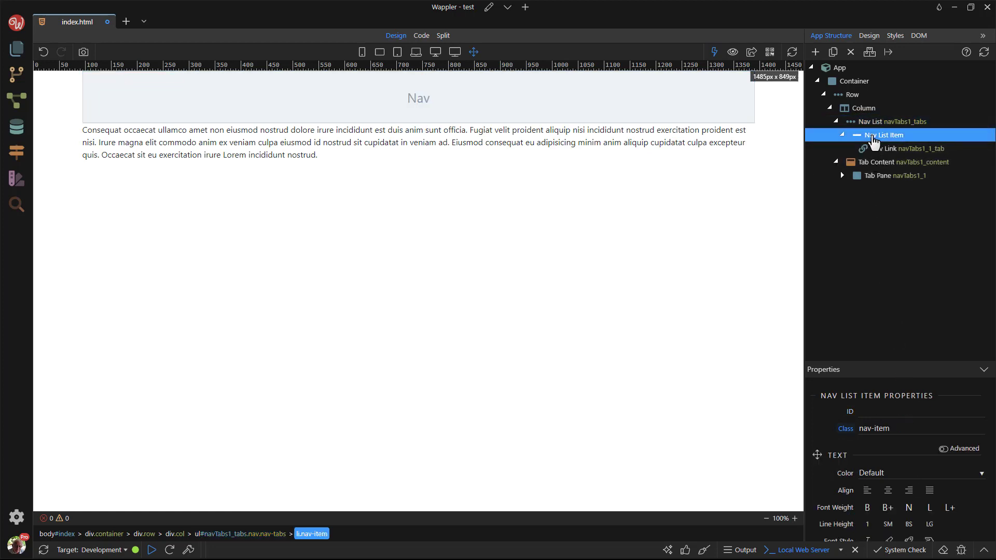
left_click(909, 148)
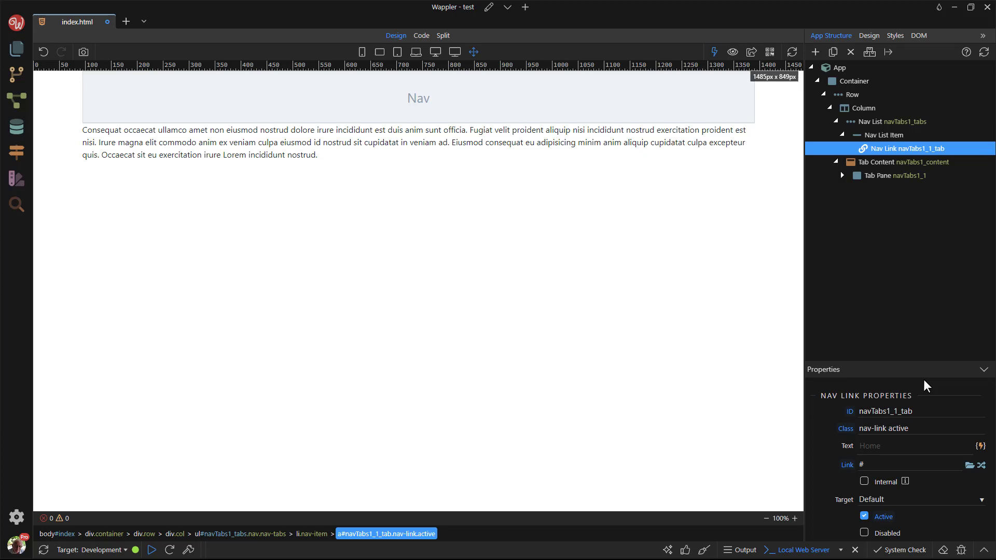
Step: Set the link's id to dmx-bind:id="'navTabs1_'+$index+'_tab'" in Code view and save
left_click(420, 36)
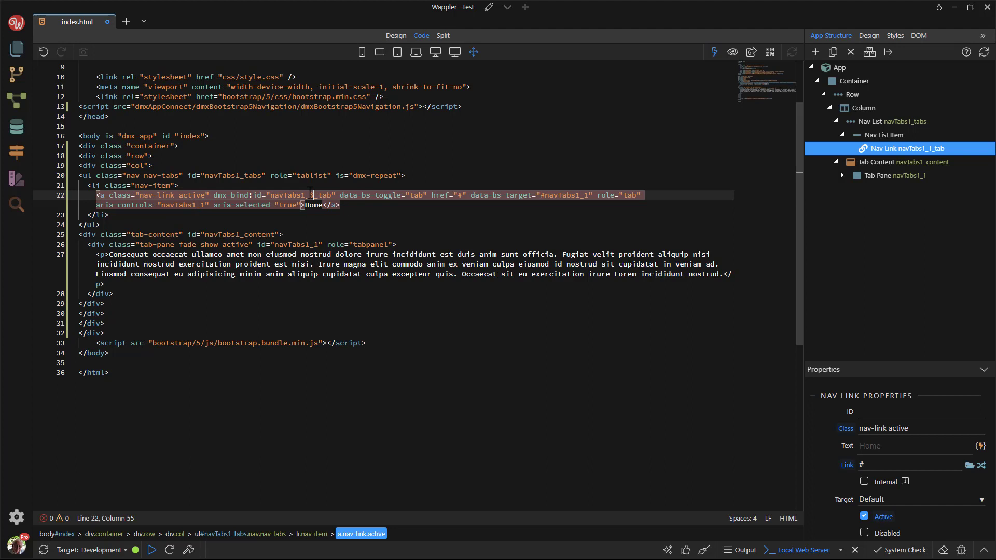
type("index+'")
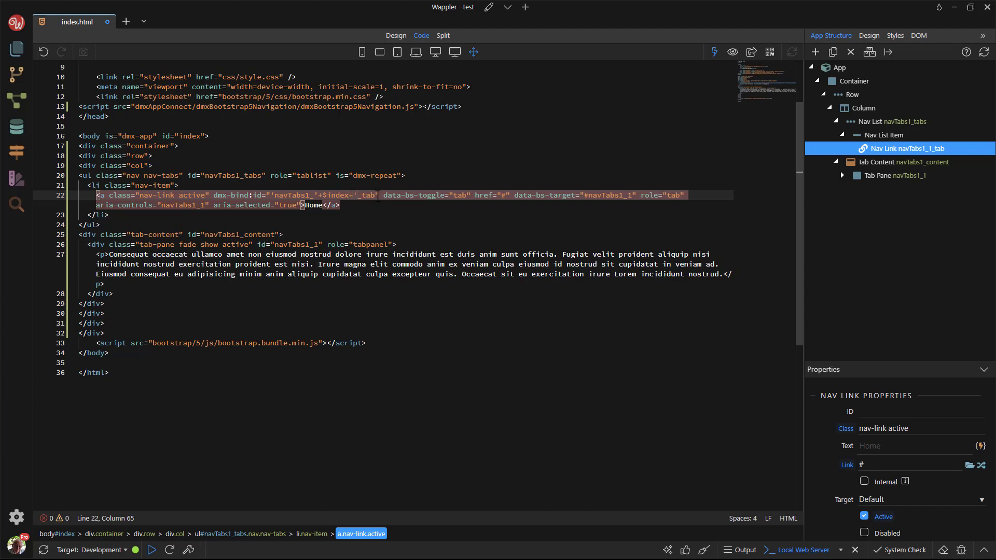
left_click(898, 121)
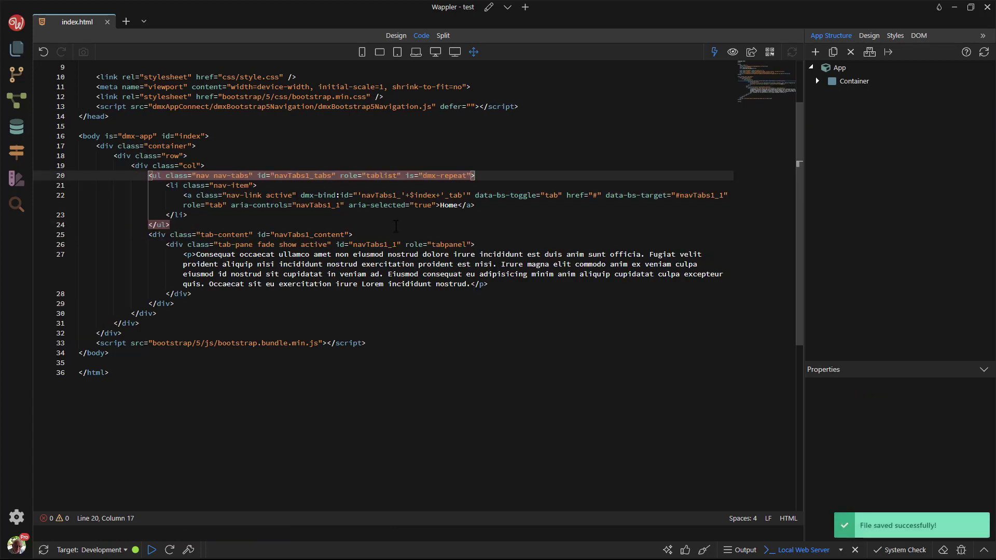
left_click(395, 36)
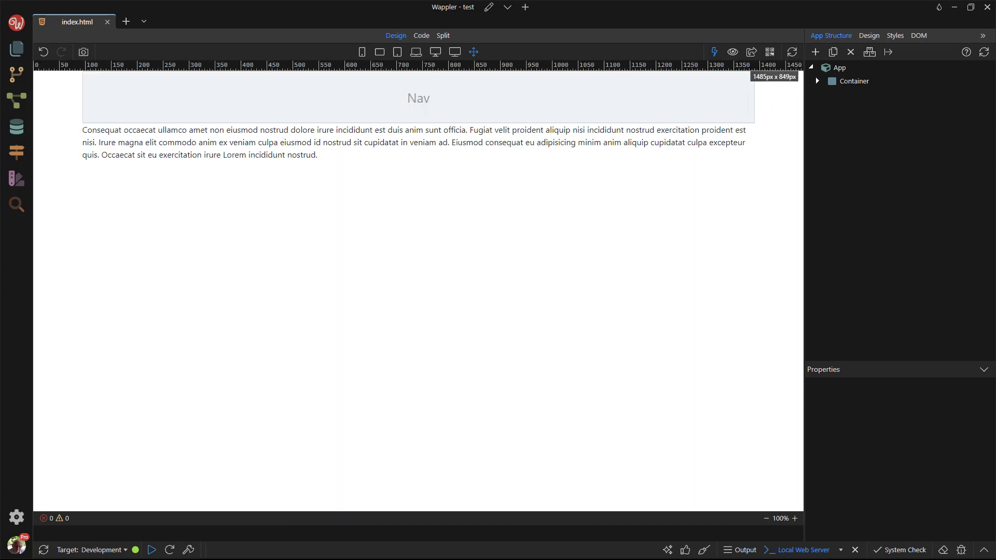
Step: Add a JSON Data Source on the page root loading data.json, then reopen the Data components list
left_click(838, 68)
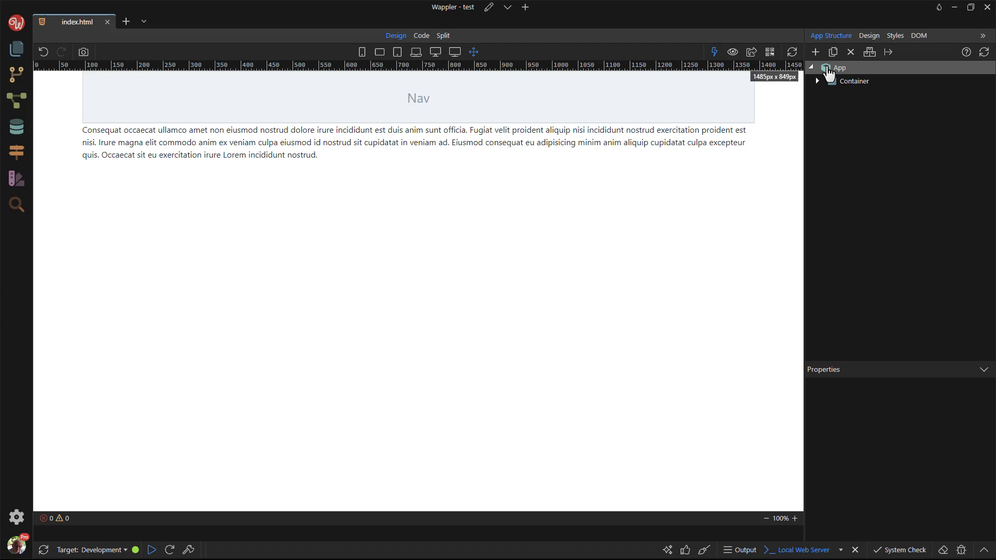
left_click(815, 52)
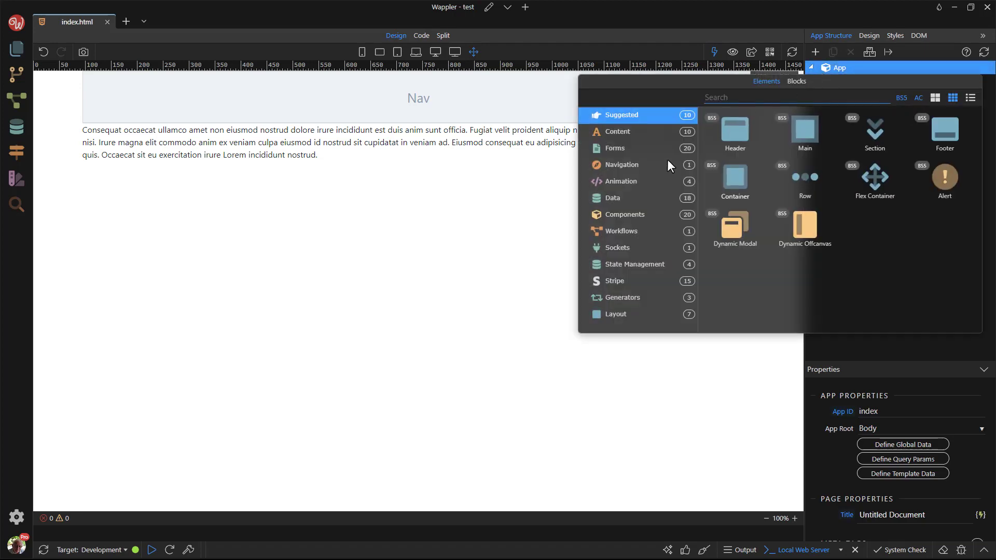
left_click(612, 199)
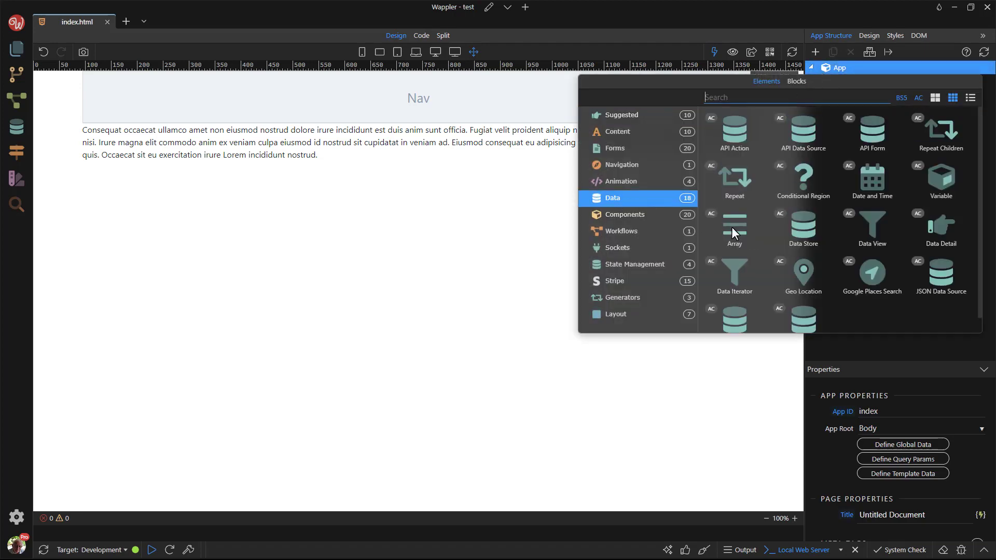
left_click(941, 276)
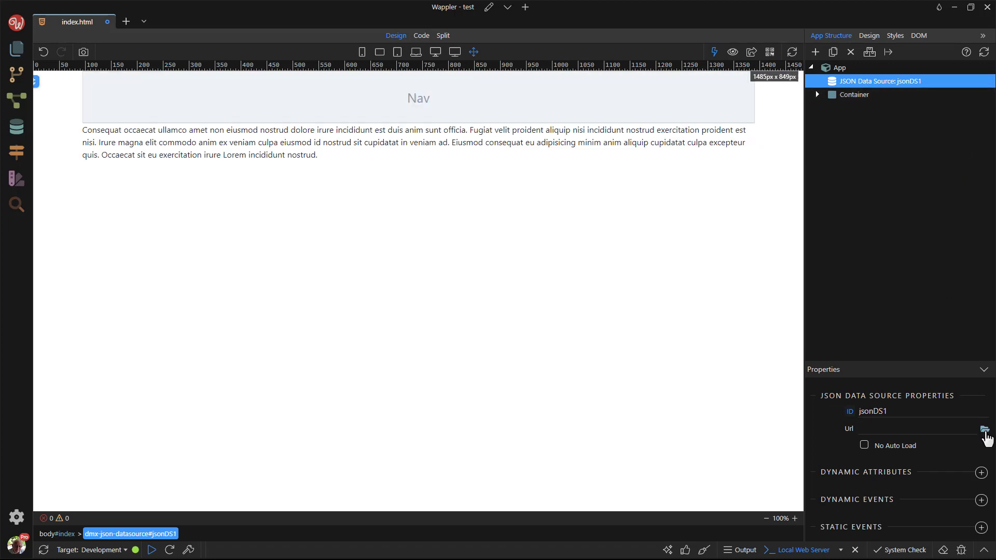
left_click(984, 429)
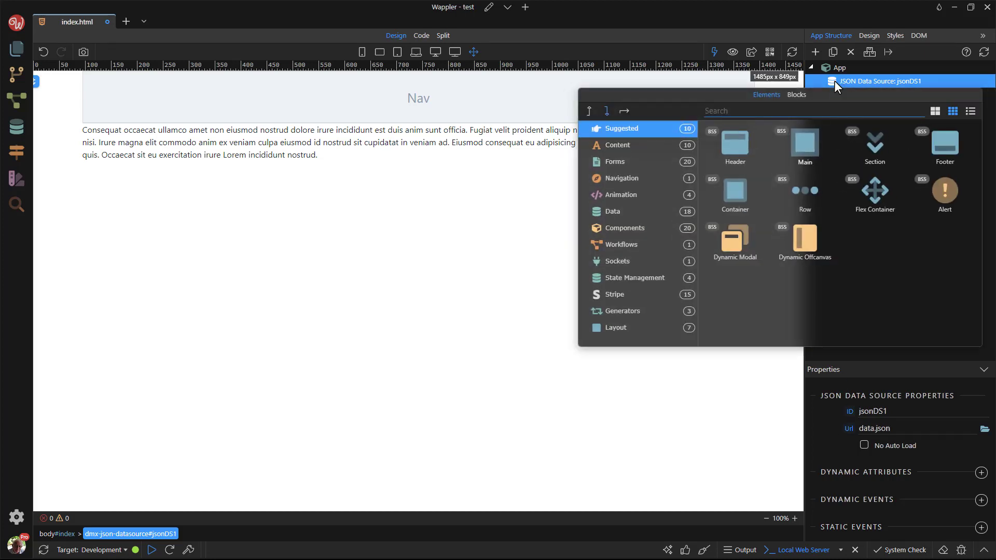
left_click(612, 211)
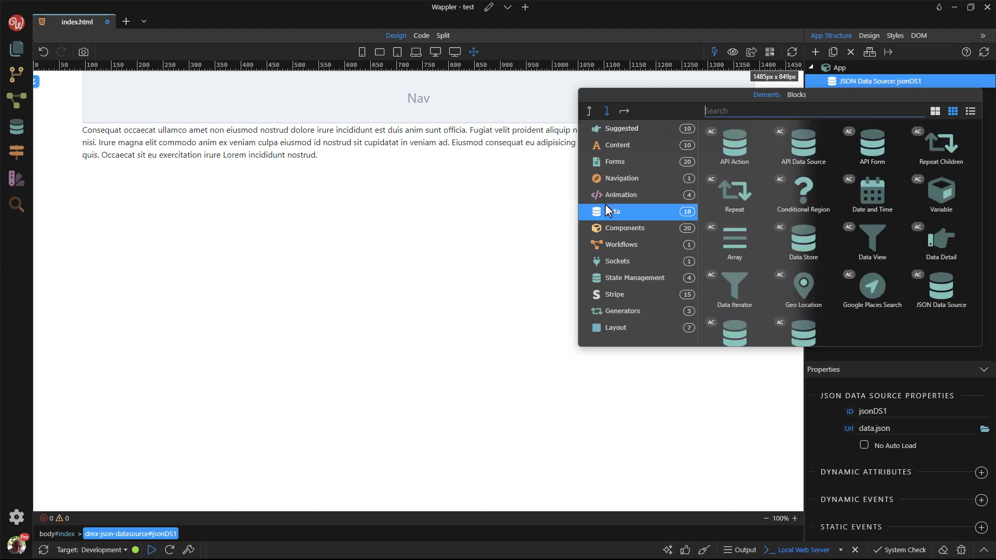
Step: Add a Data Detail component with jsonDS1.data.list as its data source
left_click(941, 241)
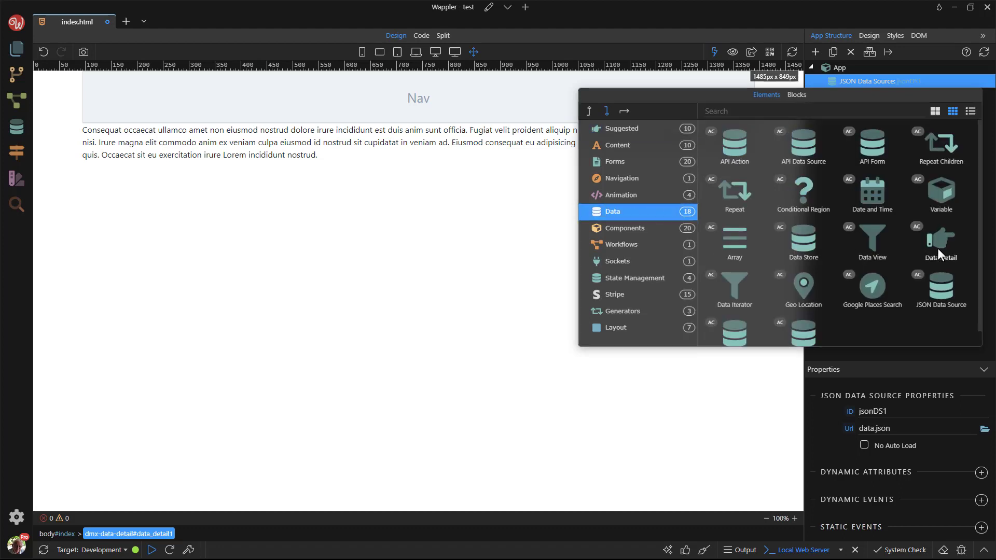
left_click(940, 242)
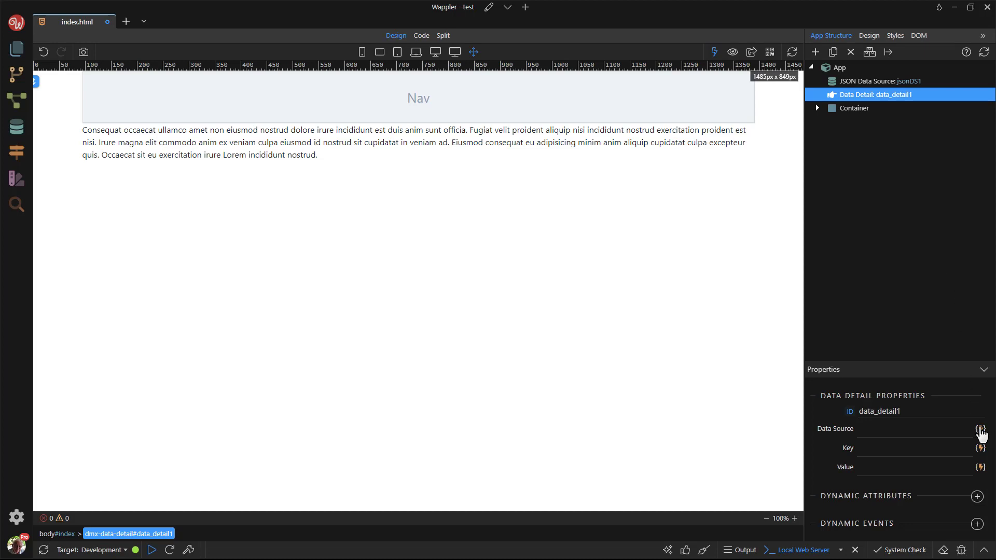
left_click(981, 428)
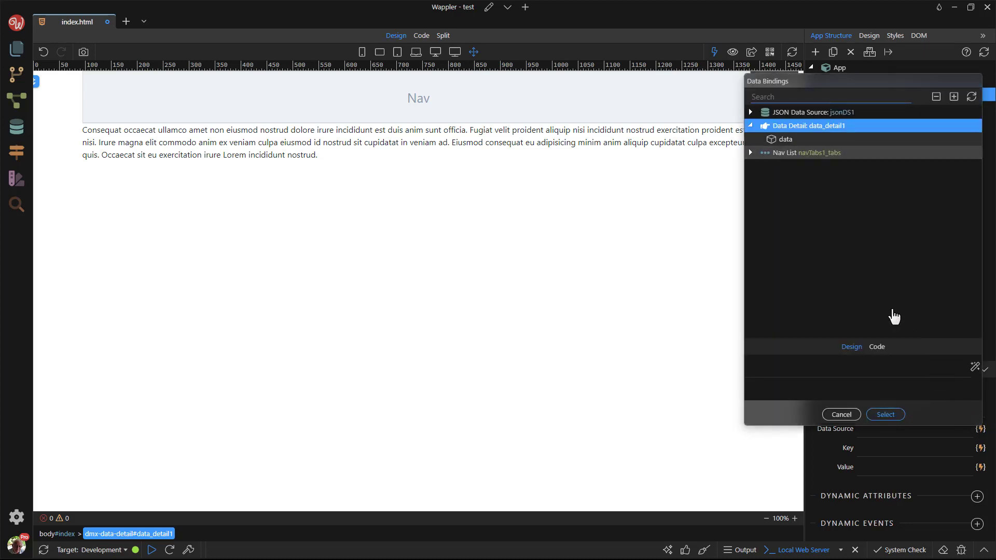
left_click(750, 112)
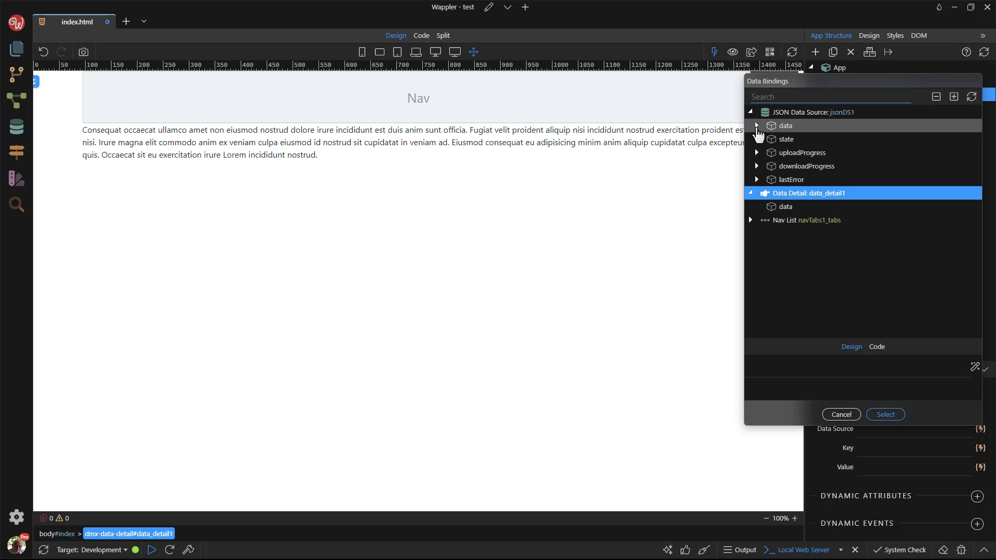
left_click(756, 126)
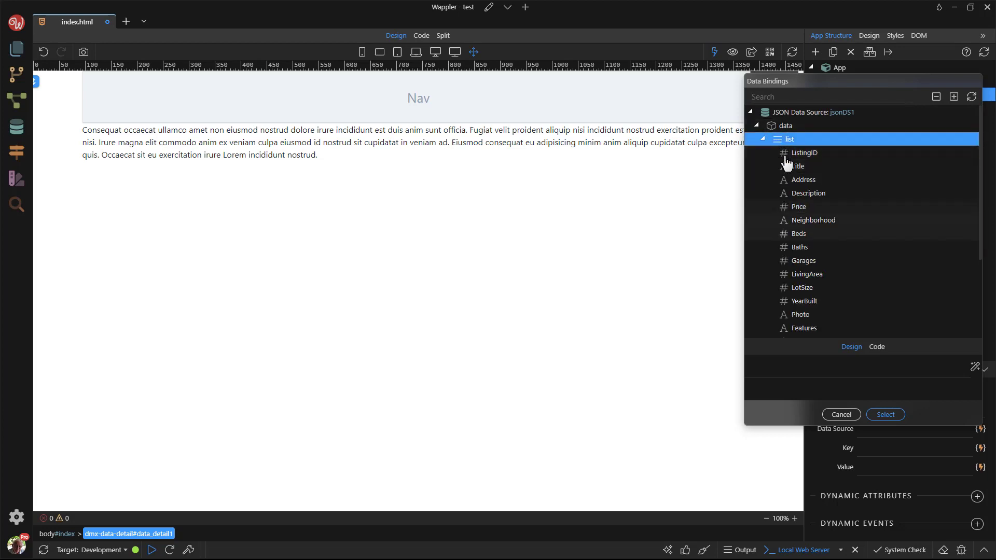
left_click(884, 414)
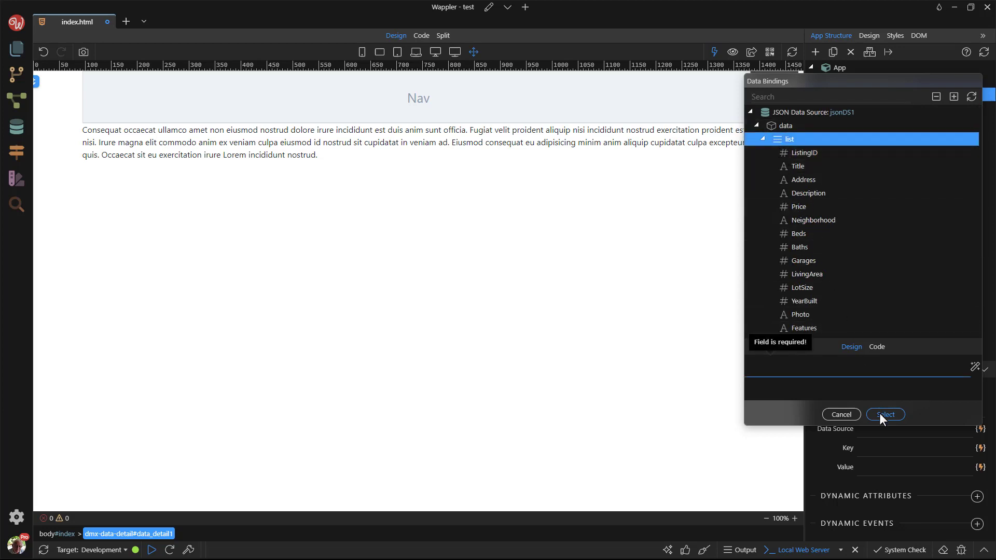
left_click(789, 139)
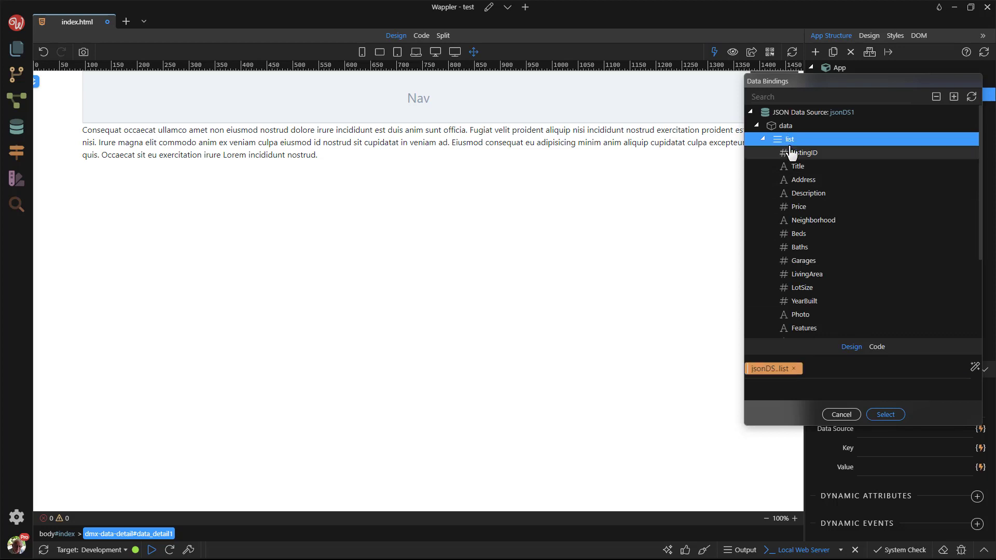
left_click(884, 414)
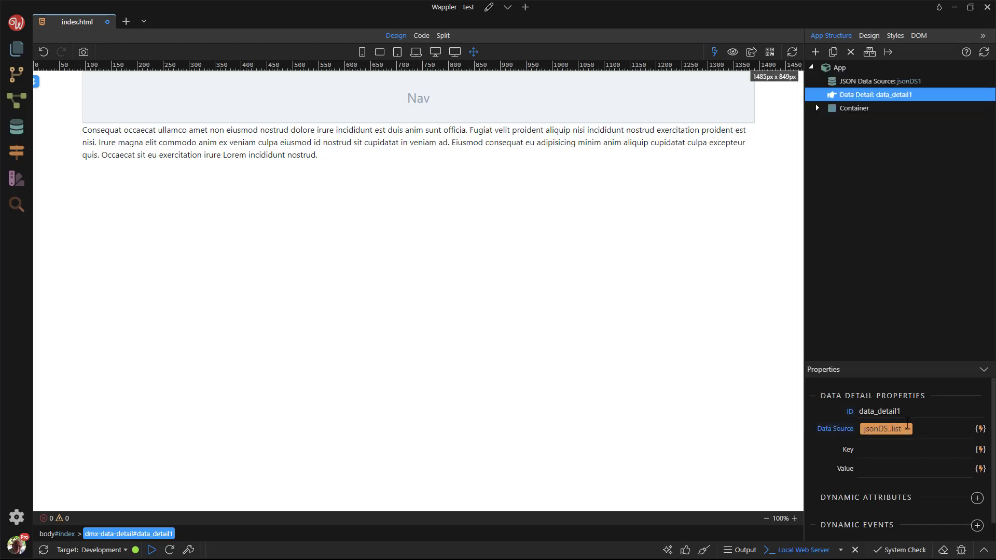
Step: Set the Data Detail's key field to ListingID
left_click(980, 449)
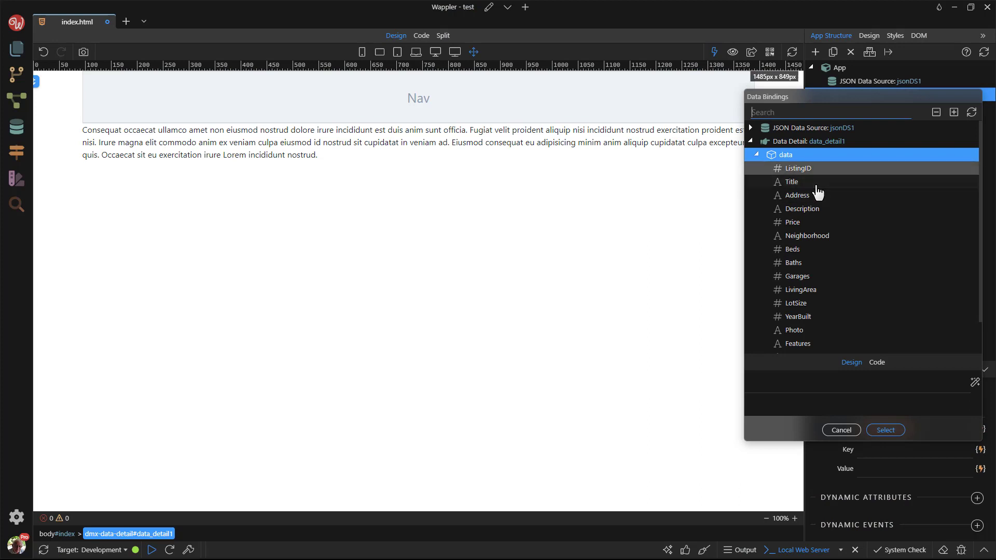
left_click(797, 168)
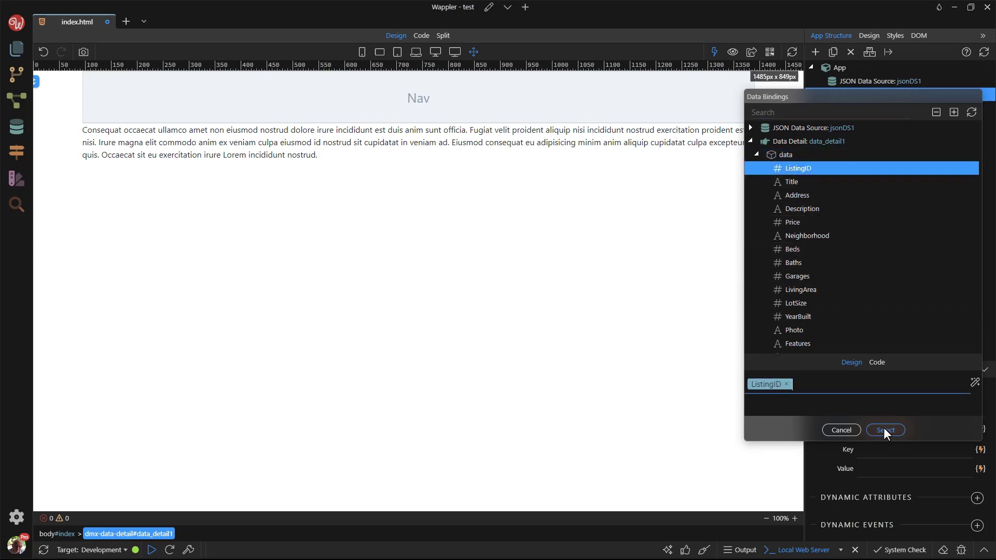
left_click(885, 429)
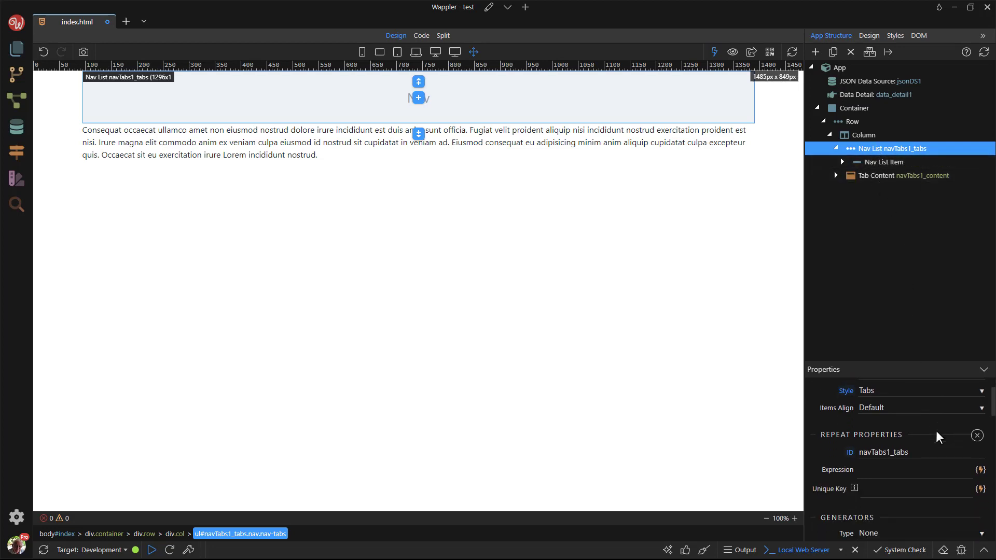
Step: Bind the Nav List repeat expression to jsonDS1 > data > list, rendering one Home tab per record
scroll("down", 3)
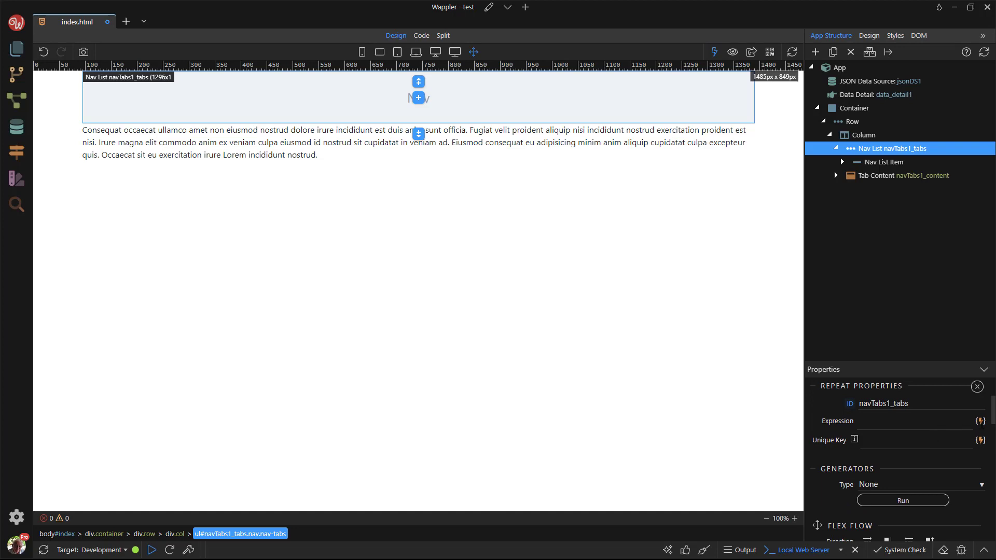
left_click(980, 420)
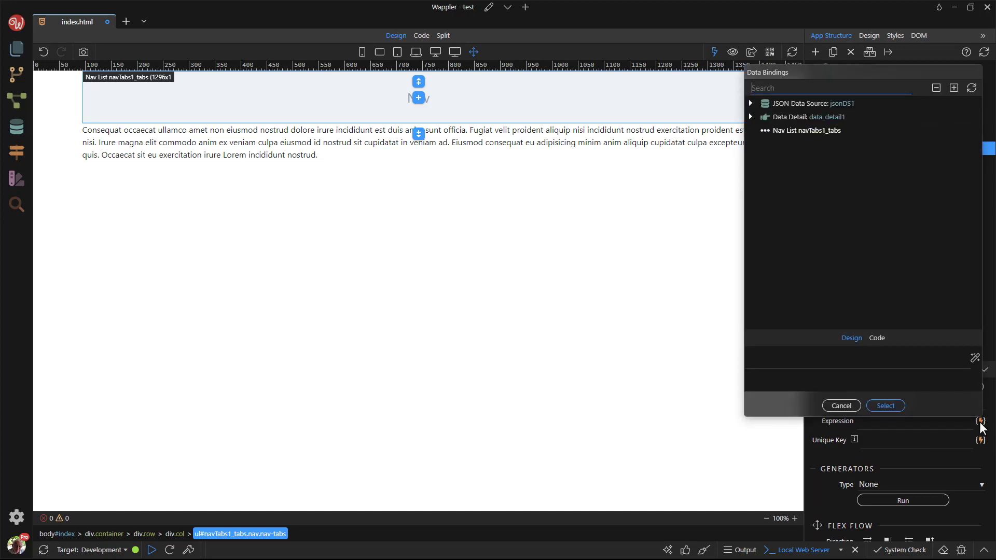
left_click(751, 103)
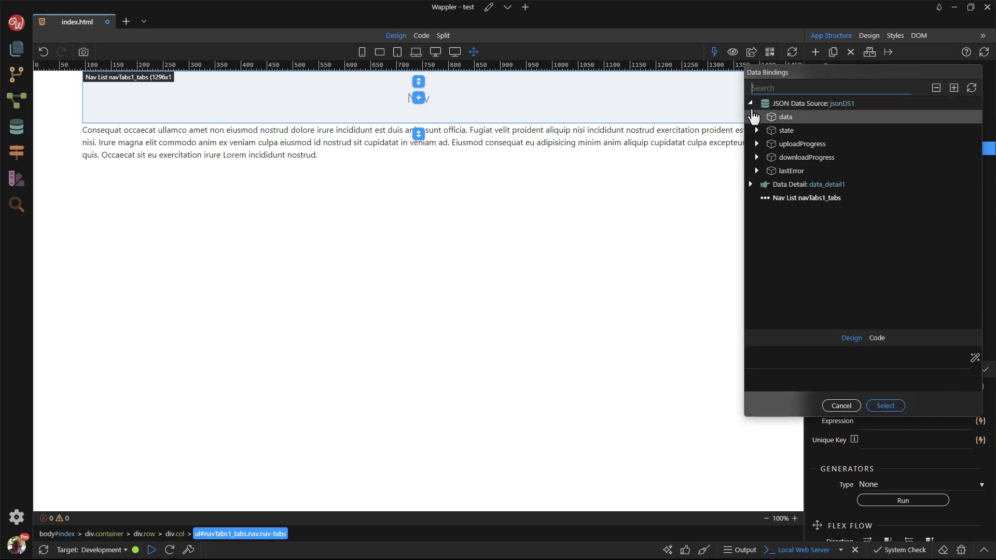
left_click(751, 117)
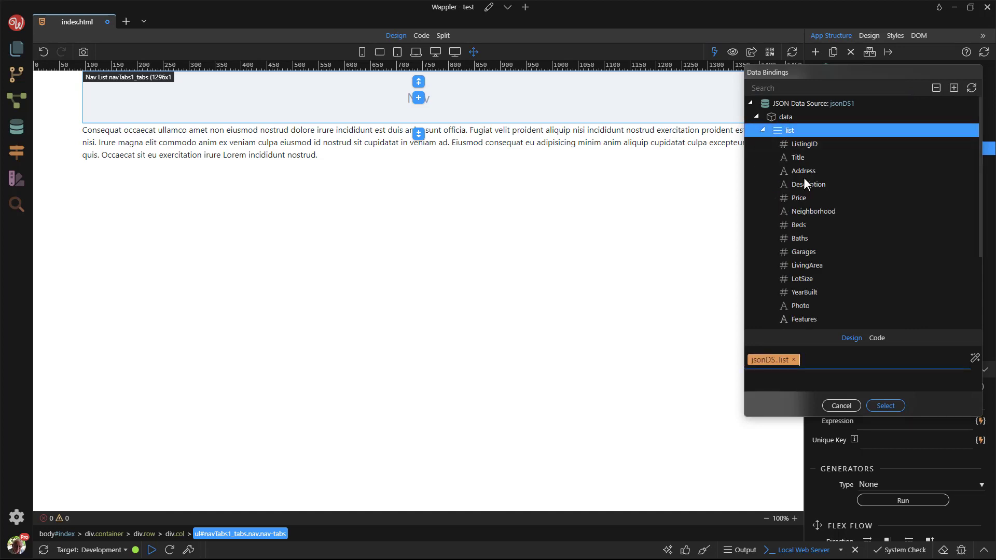
left_click(883, 406)
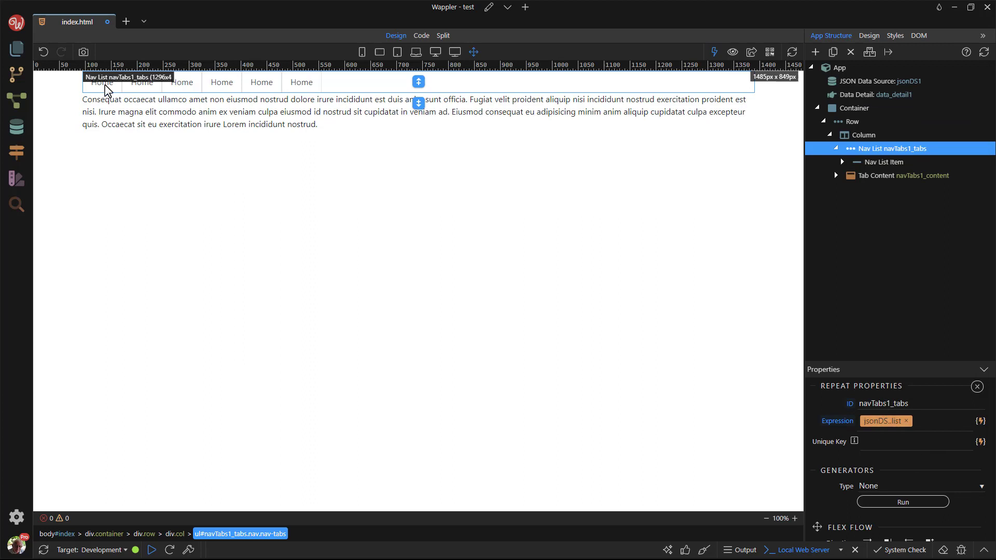
left_click(101, 82)
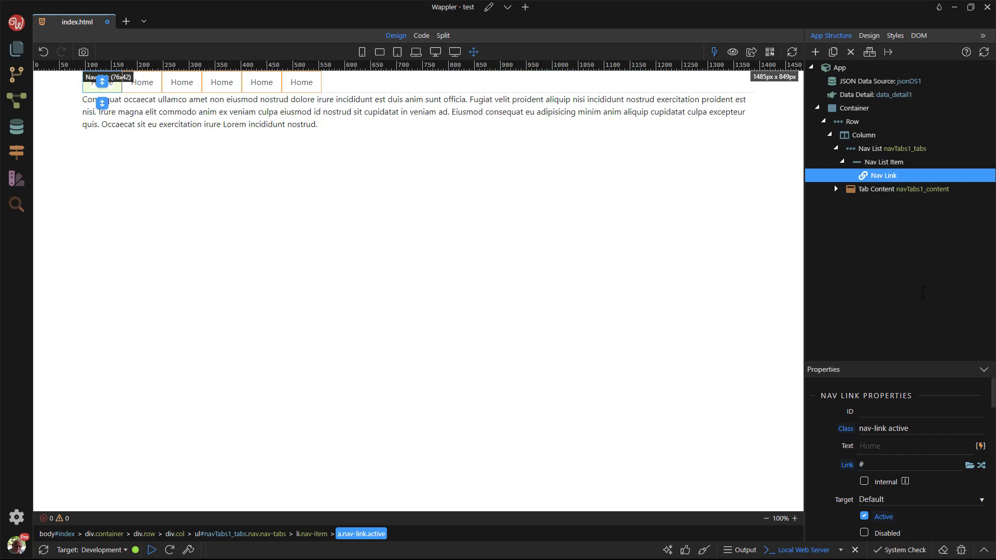
Step: Bind the Nav Link text to the repeat's Title so tabs read Sunny Isles Beach, Miami, etc
left_click(980, 445)
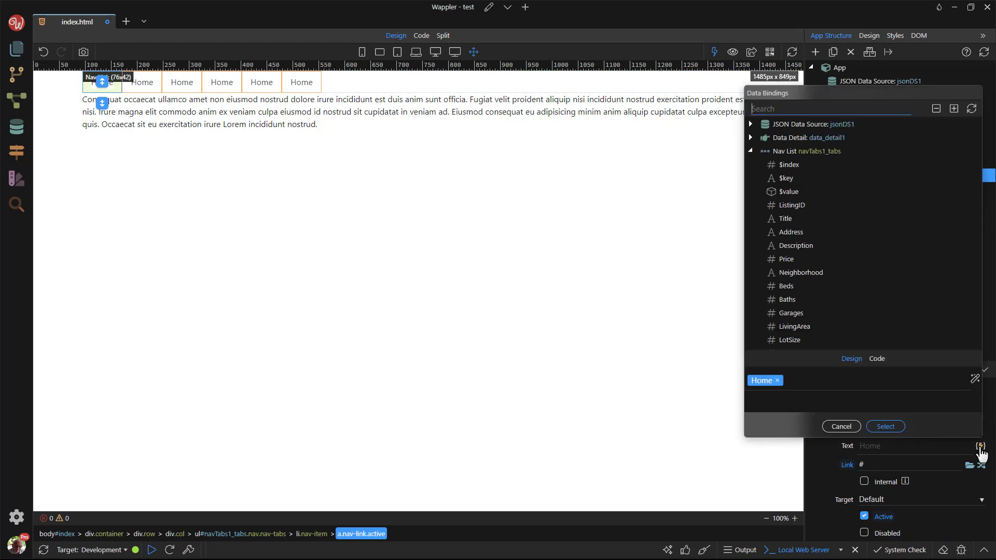
mouse_move(834, 219)
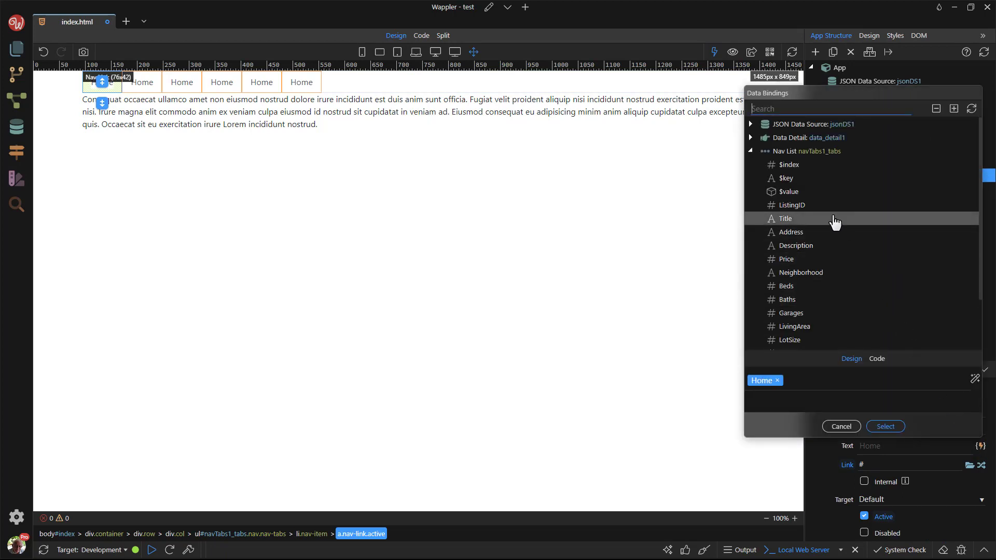
mouse_move(796, 220)
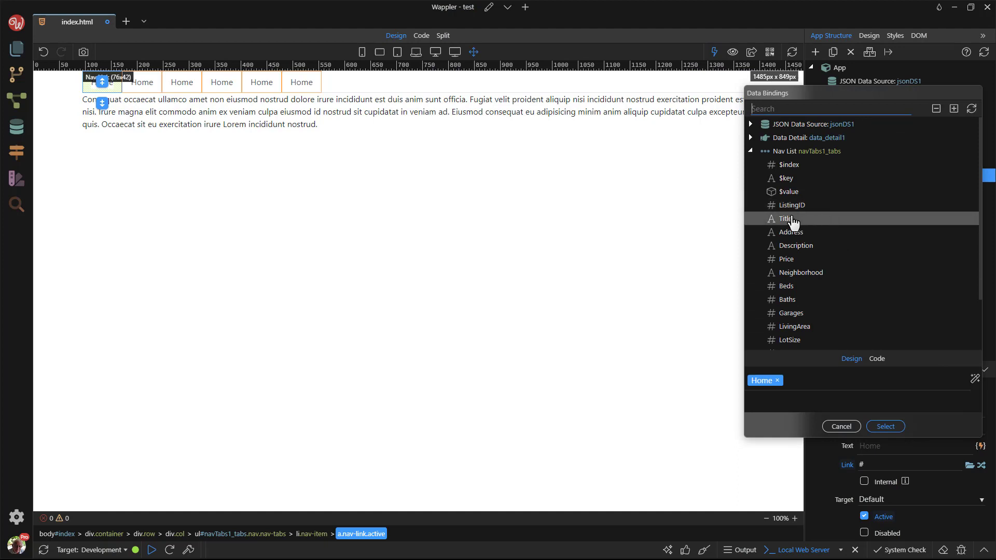
left_click(787, 218)
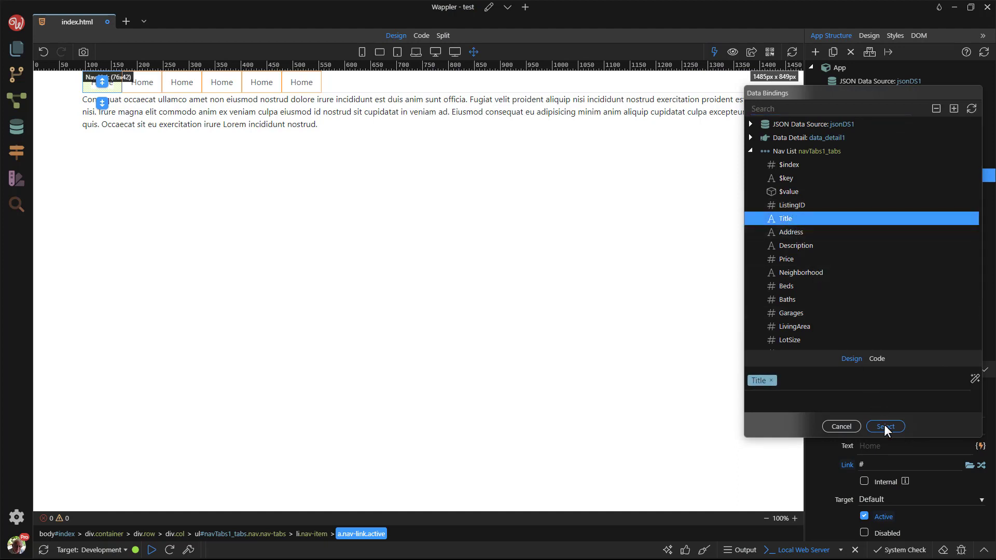
left_click(885, 426)
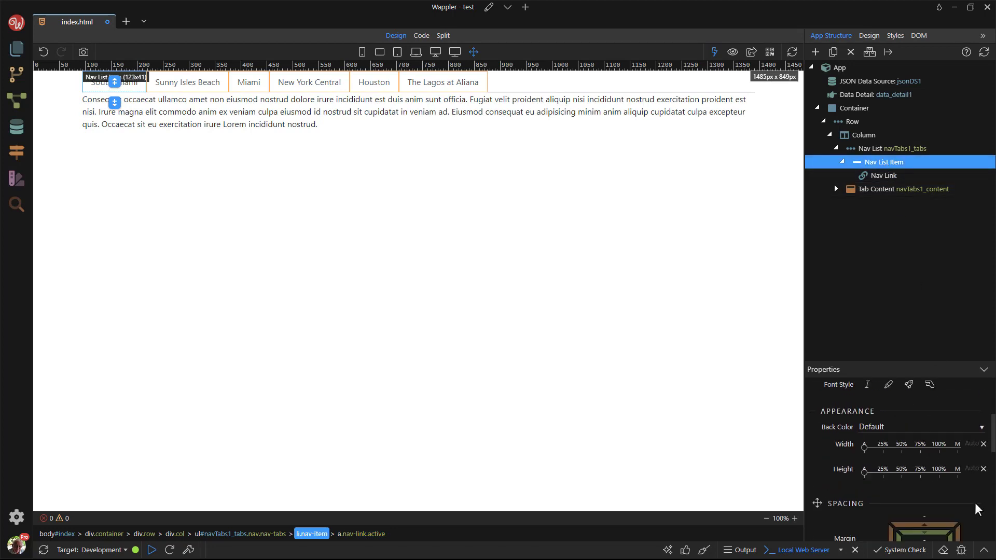
scroll("down", 3)
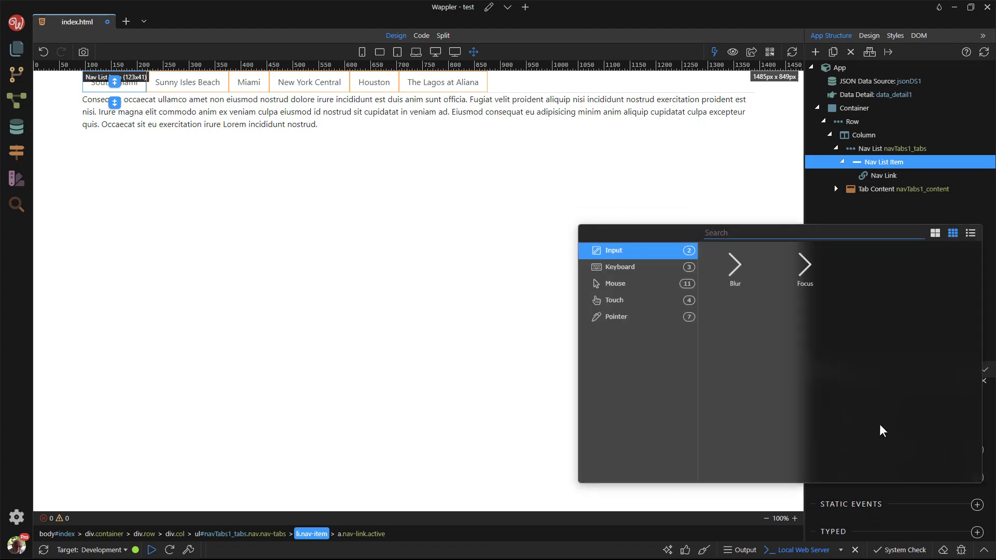
Step: Add a Click event on the tab item running data_detail1 Select with Key bound to ListingID
left_click(613, 283)
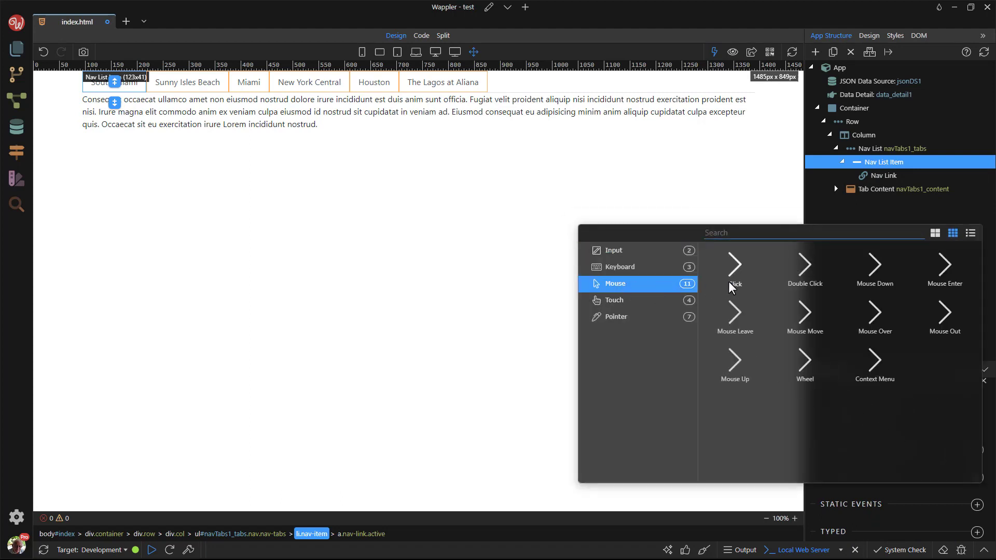
left_click(734, 265)
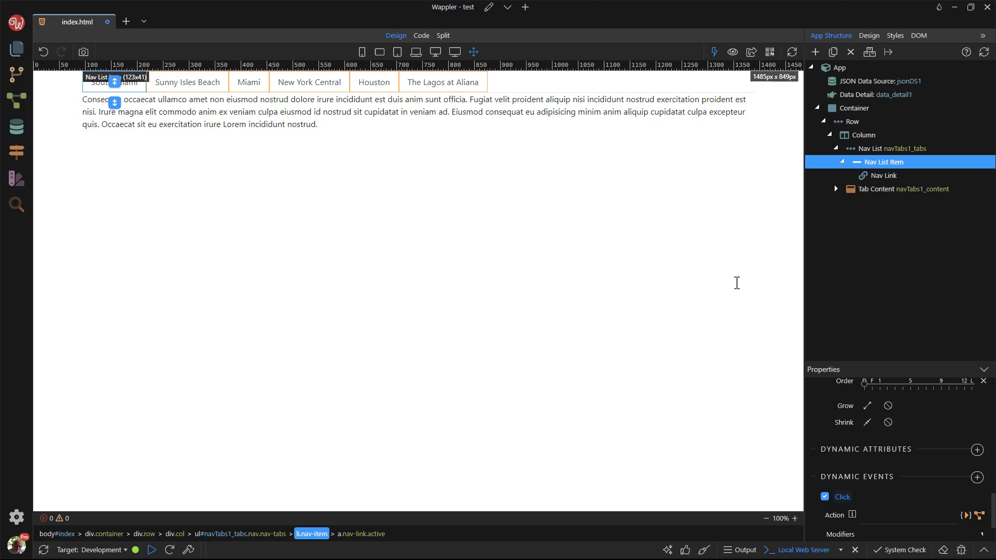
left_click(965, 515)
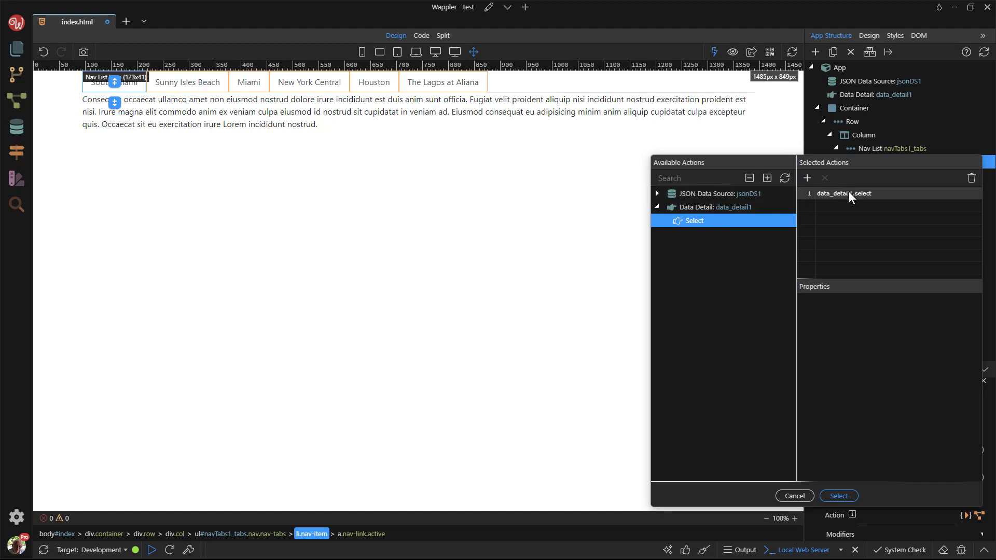
left_click(844, 193)
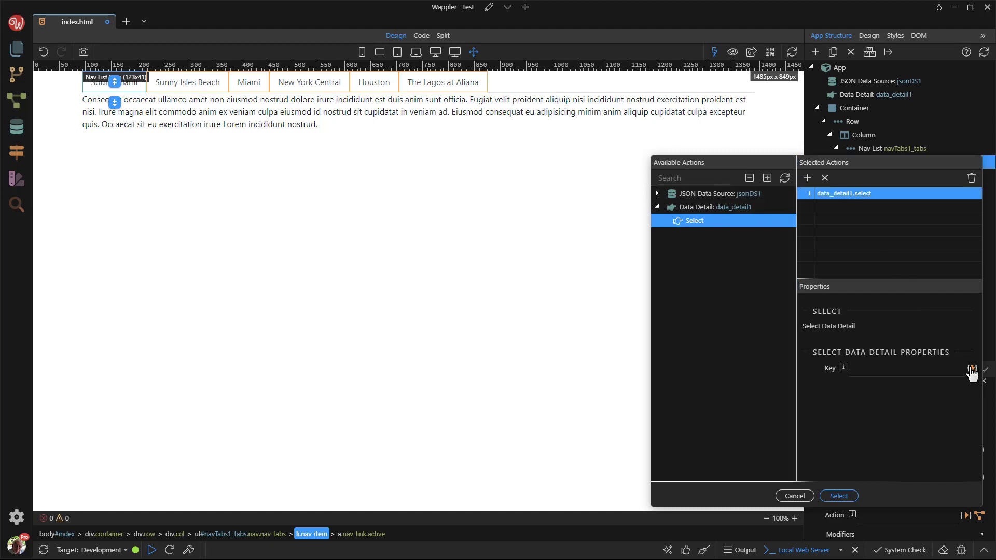
left_click(972, 369)
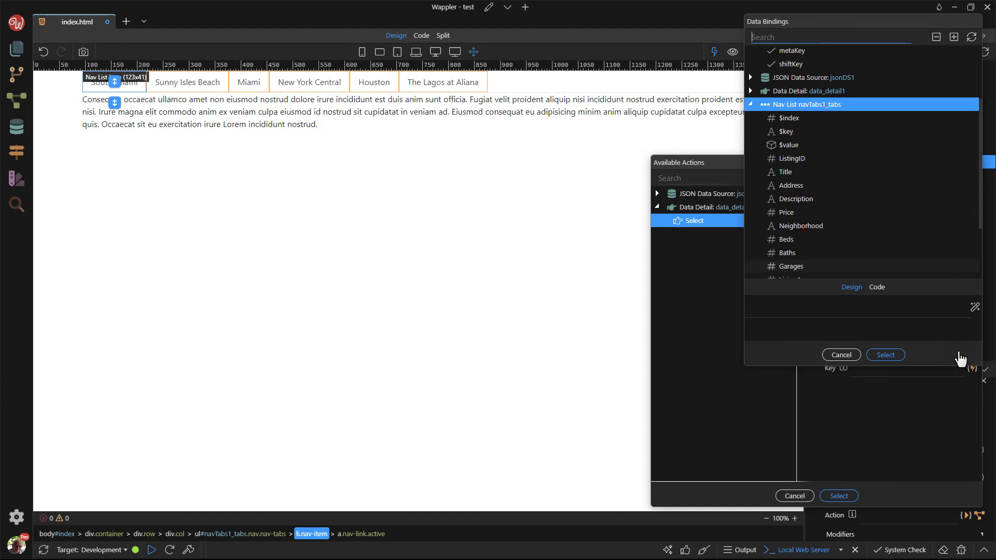
mouse_move(791, 158)
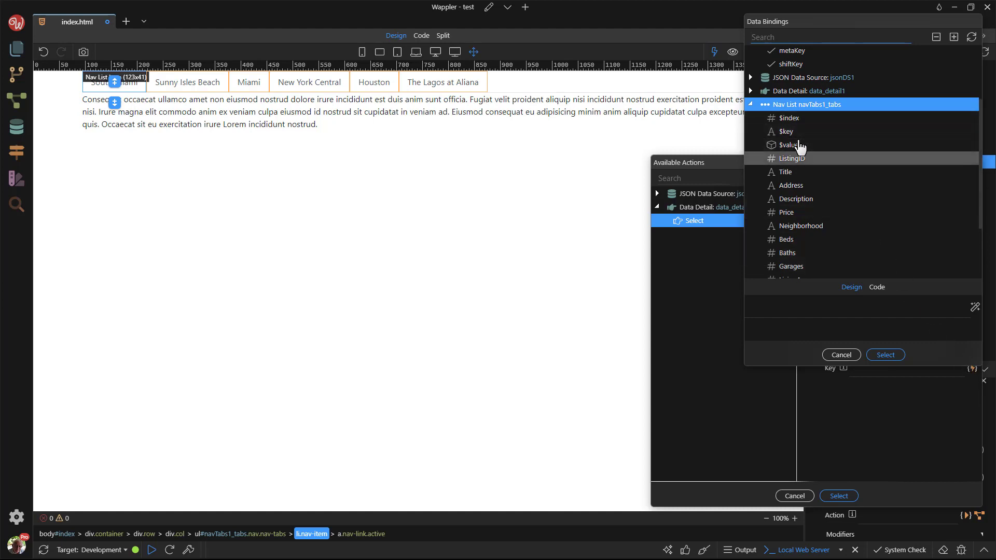
left_click(792, 157)
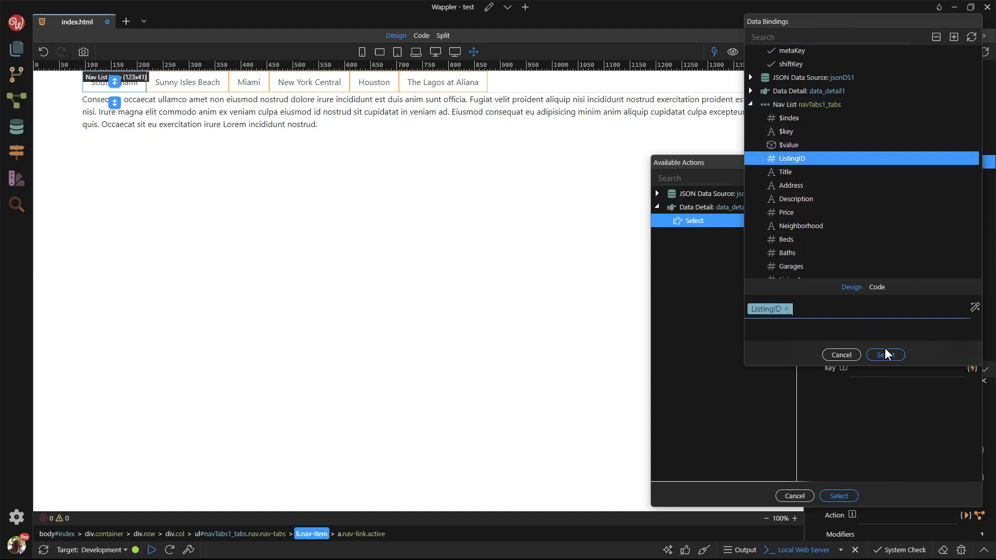
left_click(883, 354)
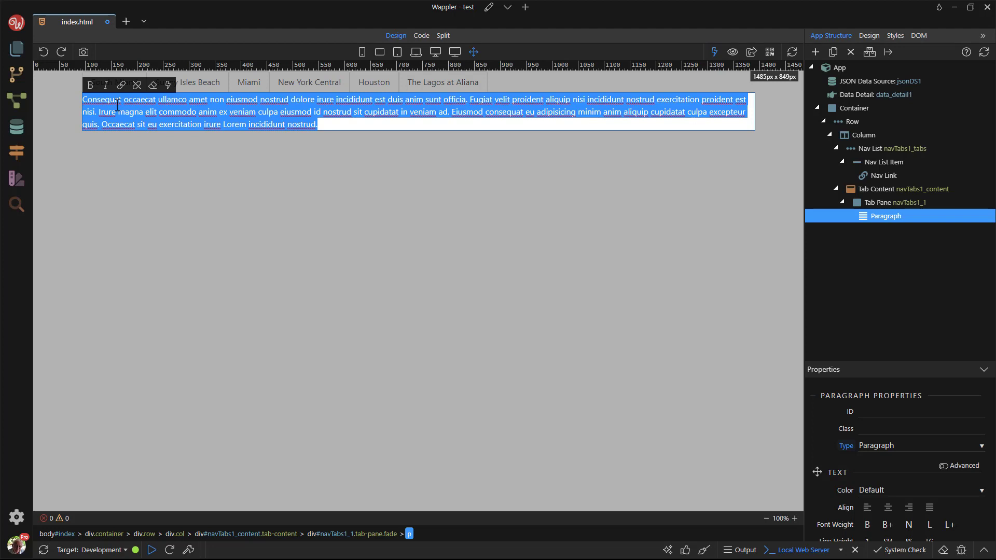
Step: Replace the pane paragraph with 'Locality:' followed by a data_detail1 > data > Neighborhood binding
type("Local")
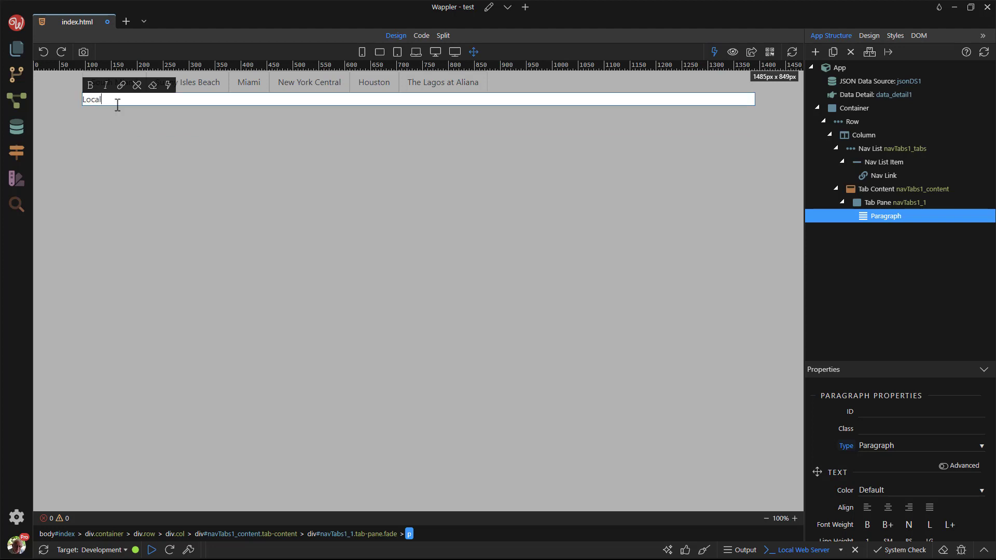
type("i")
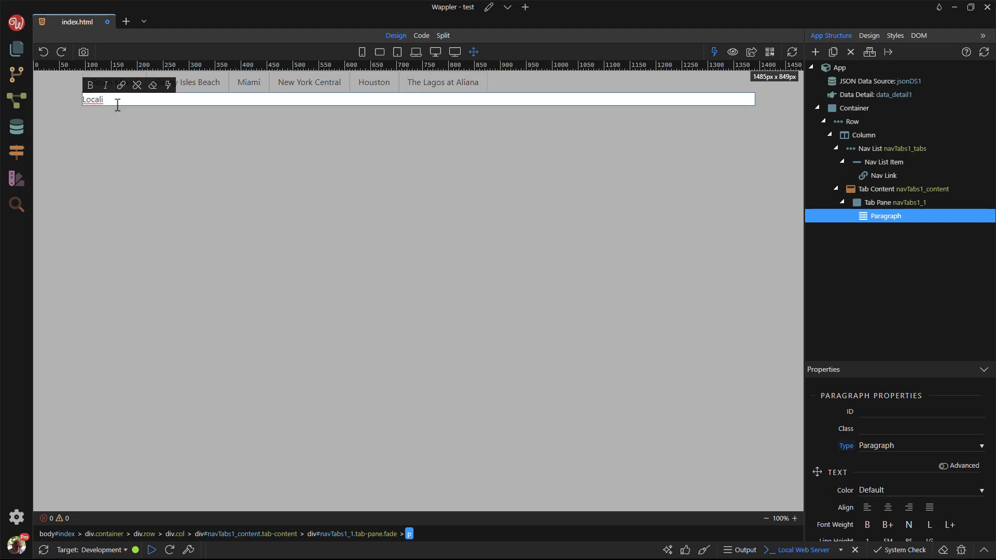
type("ty")
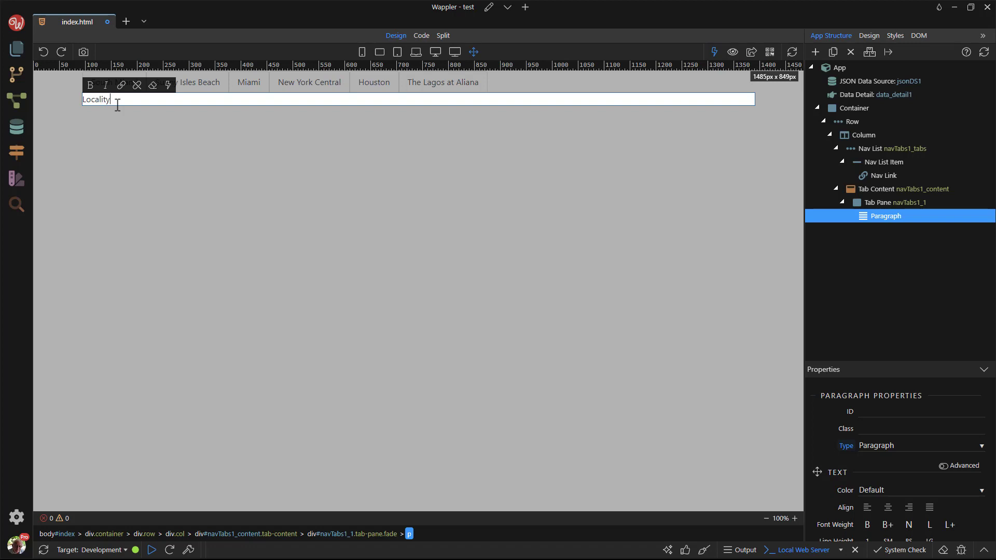
type(":")
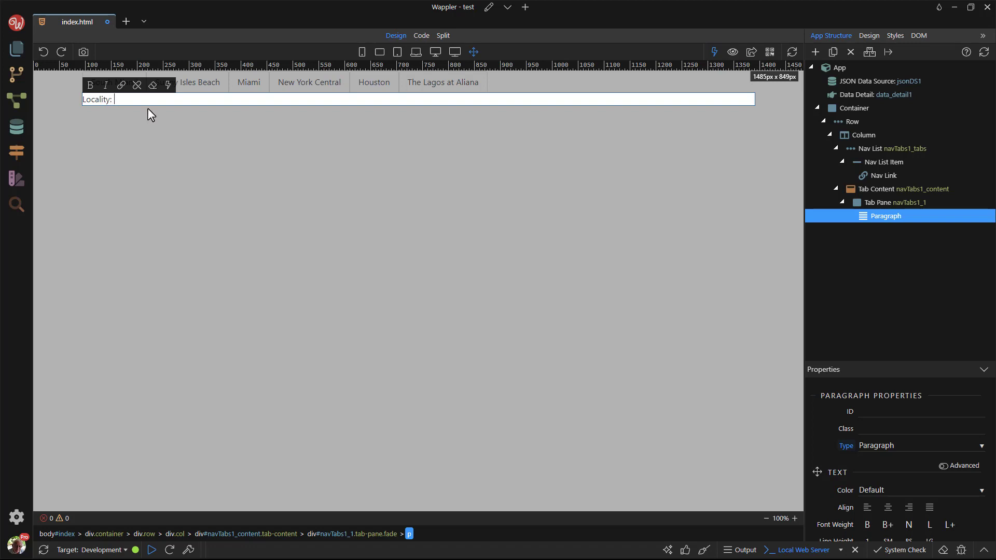
left_click(167, 86)
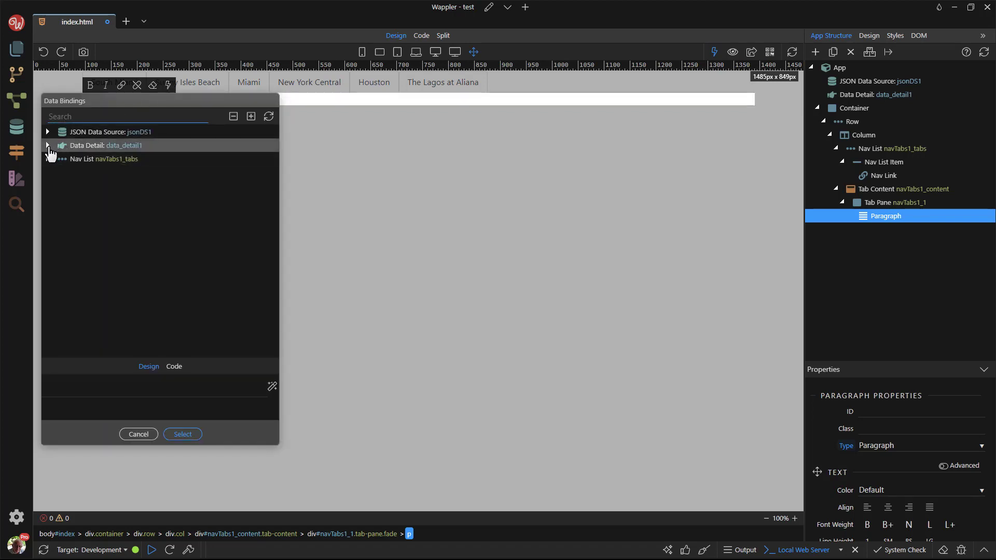
left_click(47, 145)
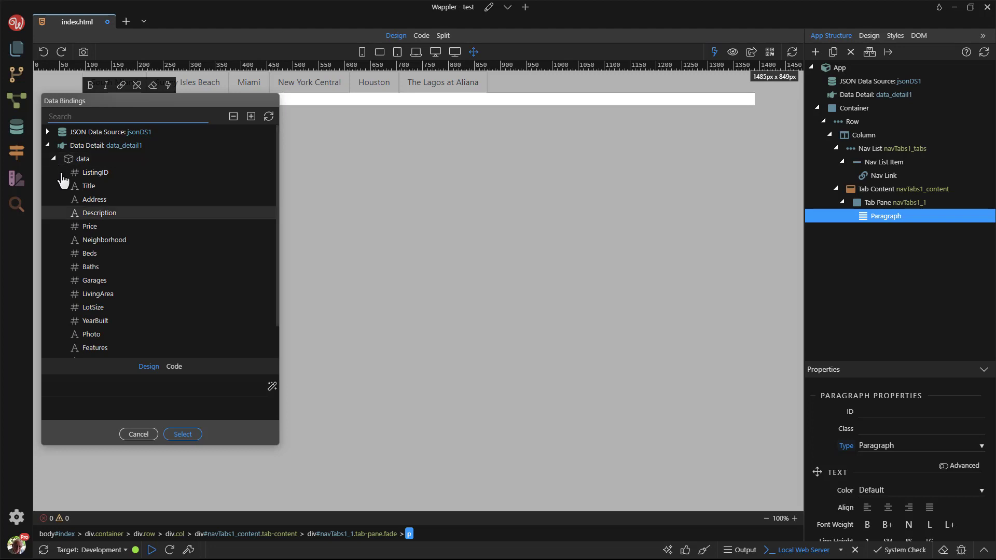
left_click(103, 240)
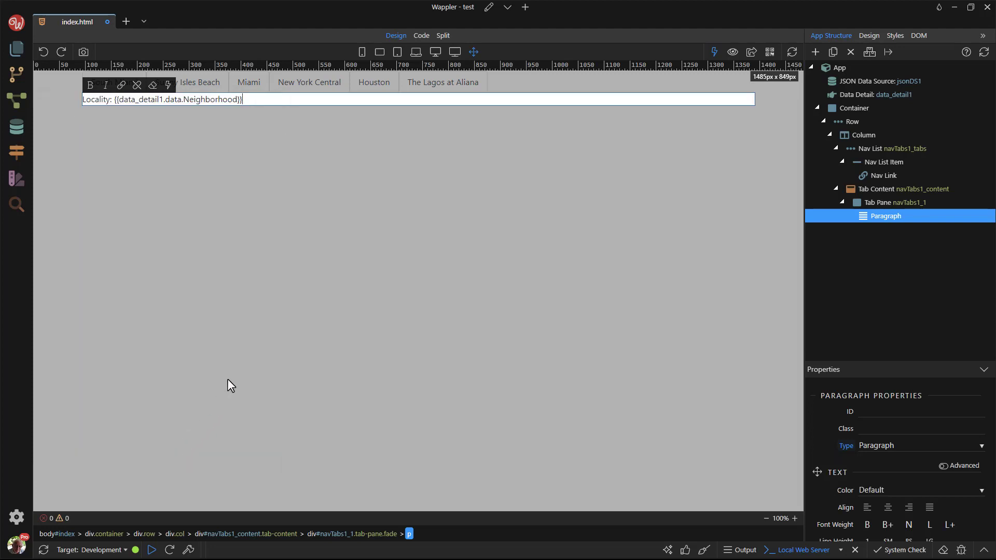
mouse_move(328, 267)
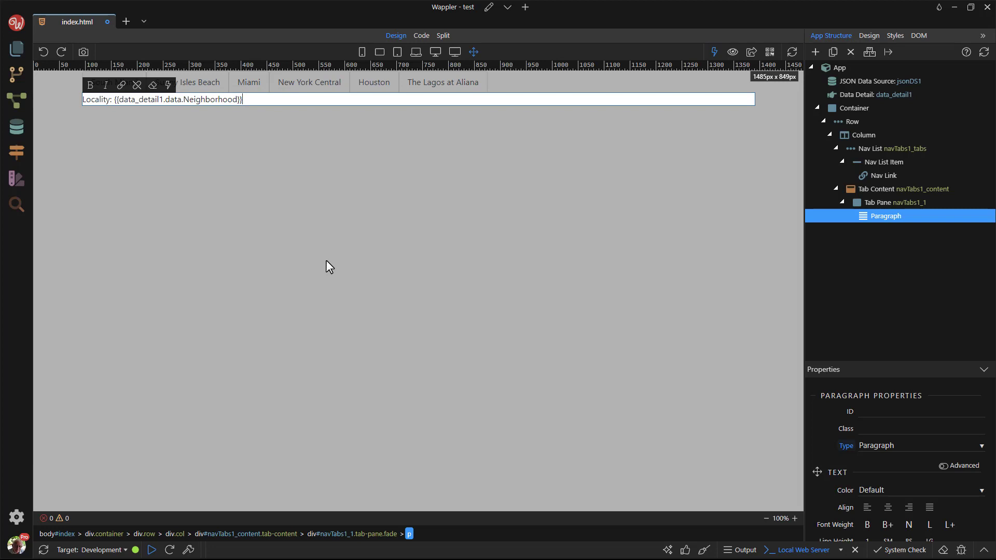
mouse_move(440, 210)
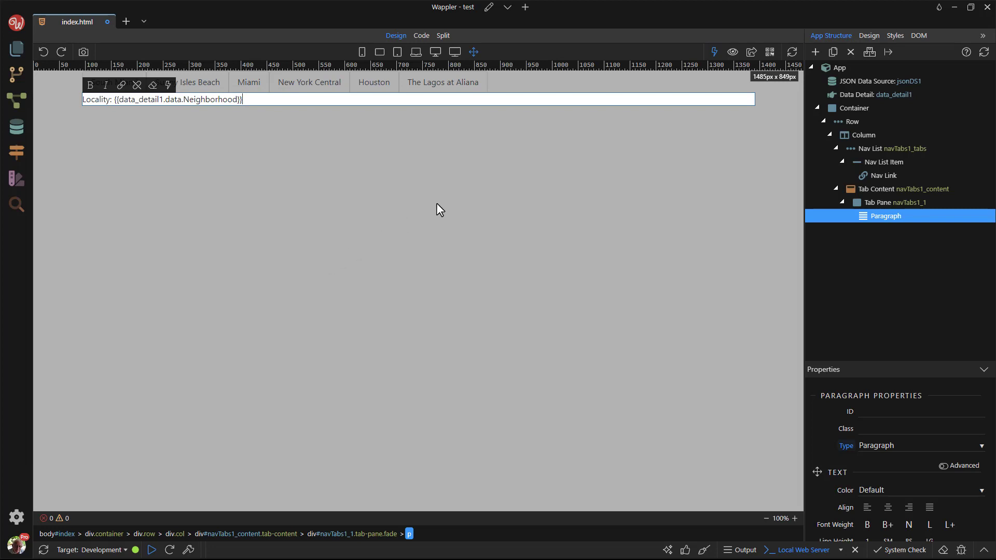
Step: Preview the page and check each listing tab's locality, ending on Aliana for The Lagos at Aliana
left_click(731, 52)
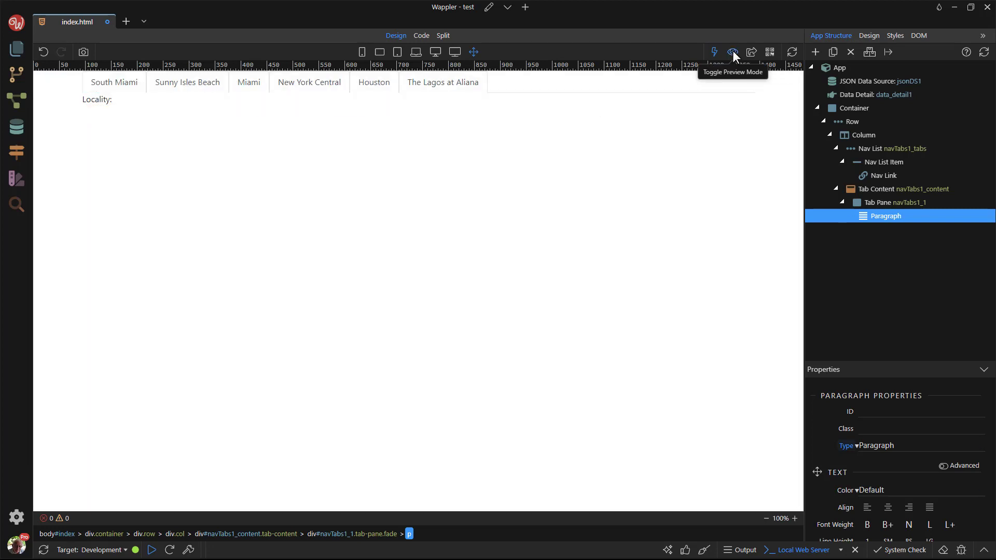
left_click(731, 52)
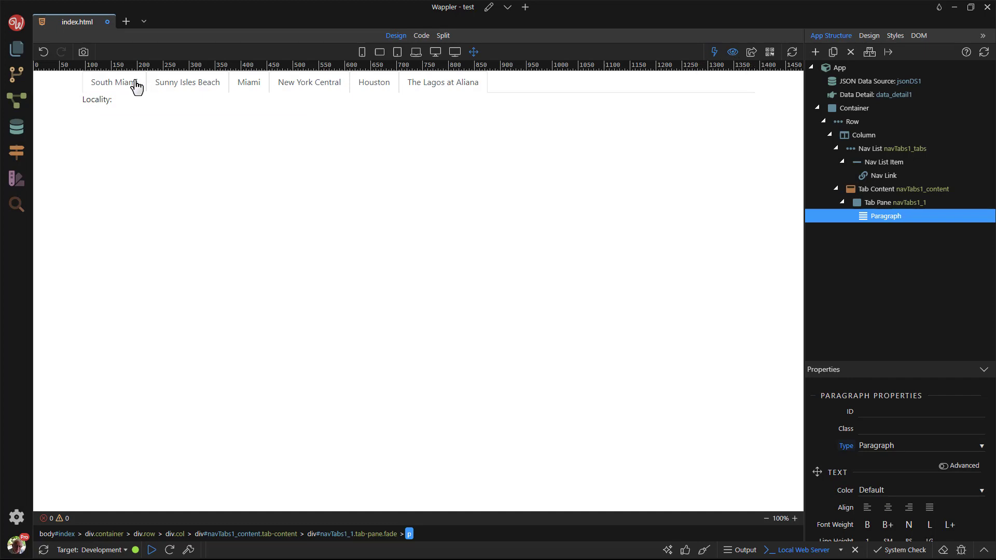
left_click(188, 82)
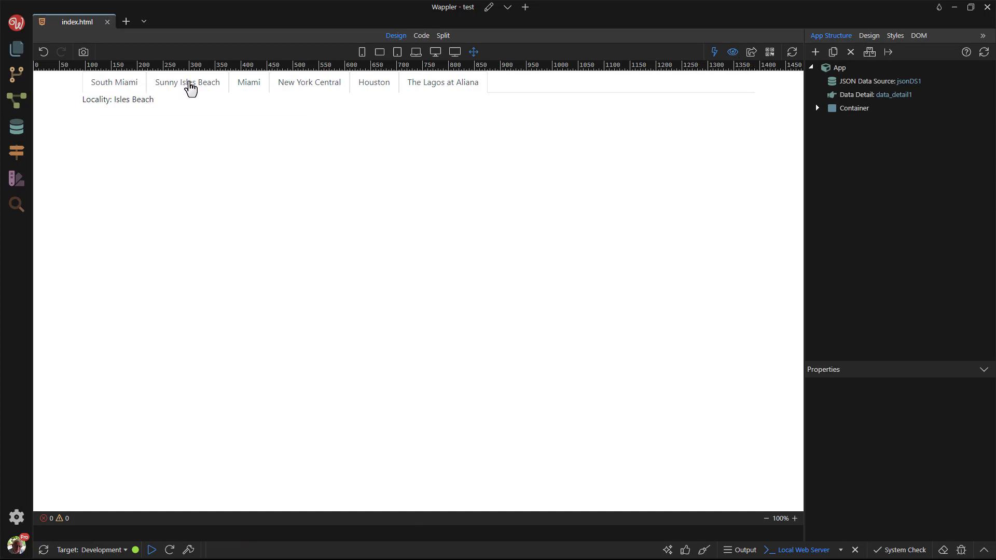
left_click(248, 82)
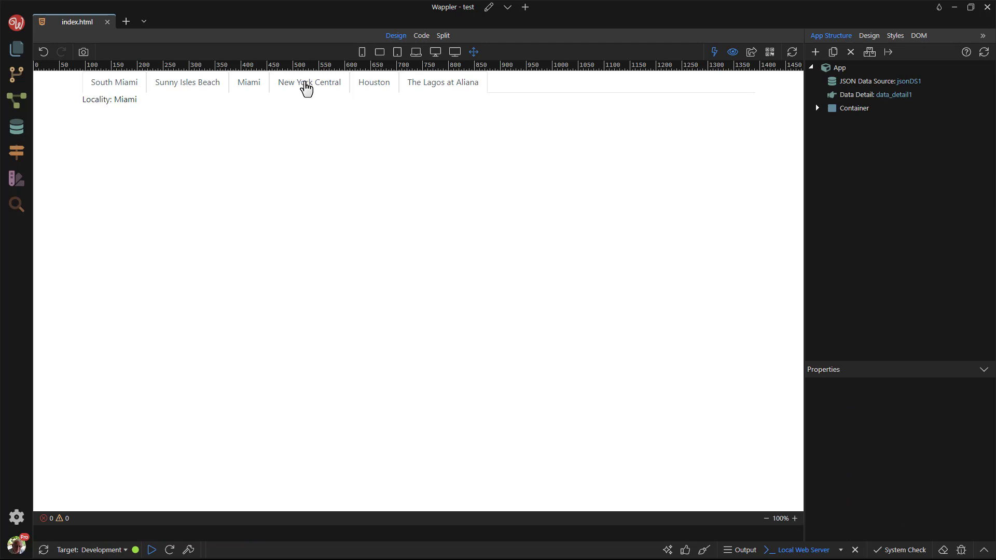
left_click(443, 81)
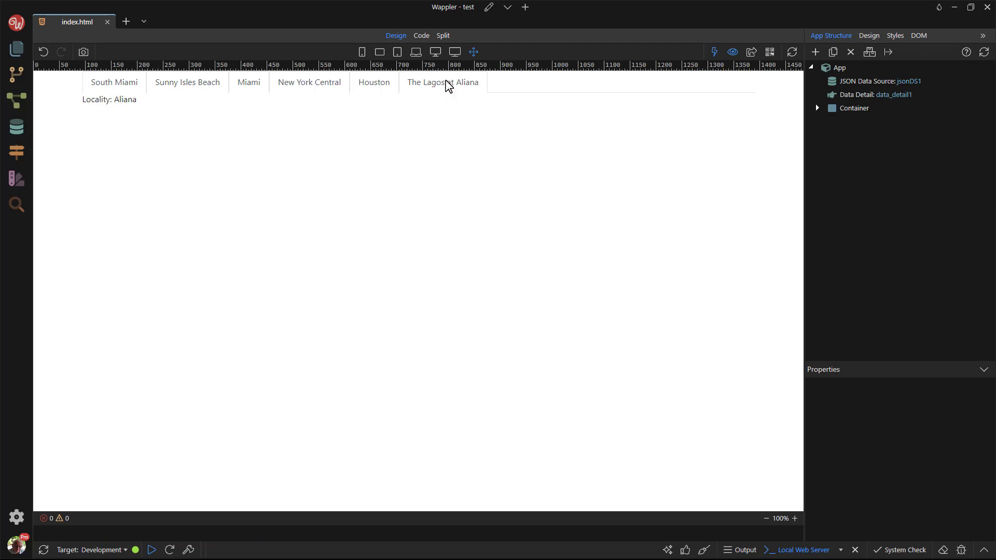